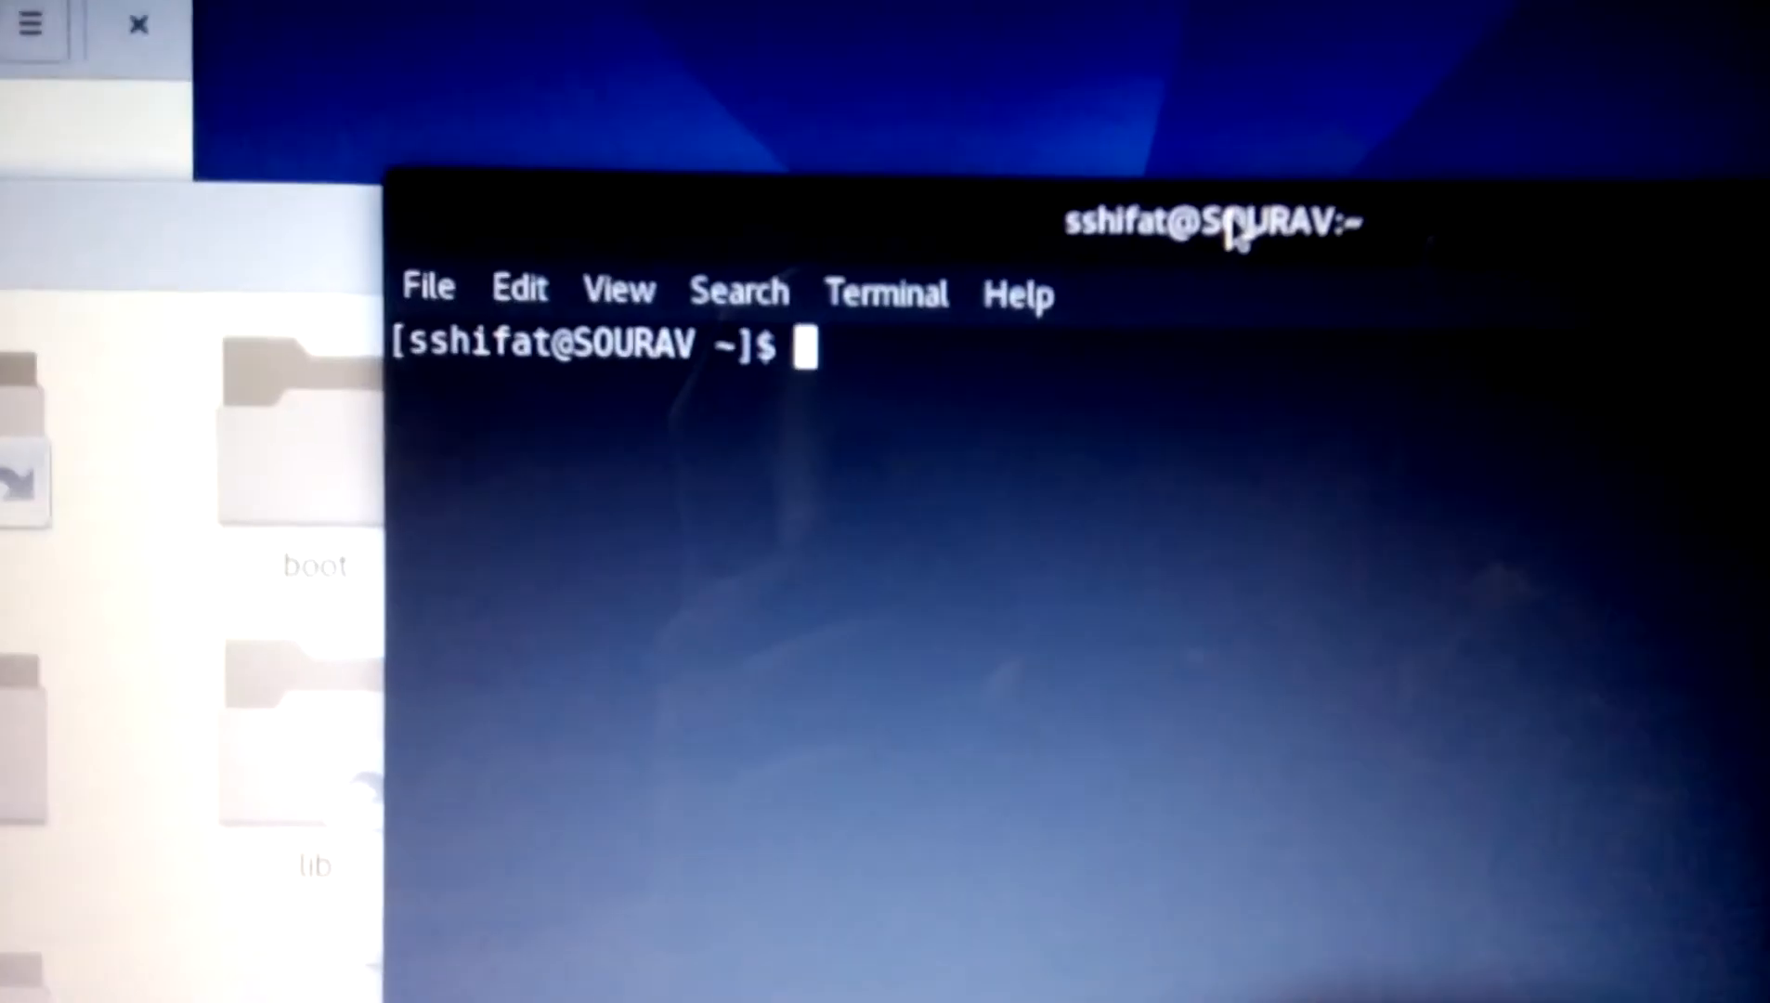
# Change directory to /home/ with cd, retyping after an uppercase CD attempt
pyautogui.write('CD')
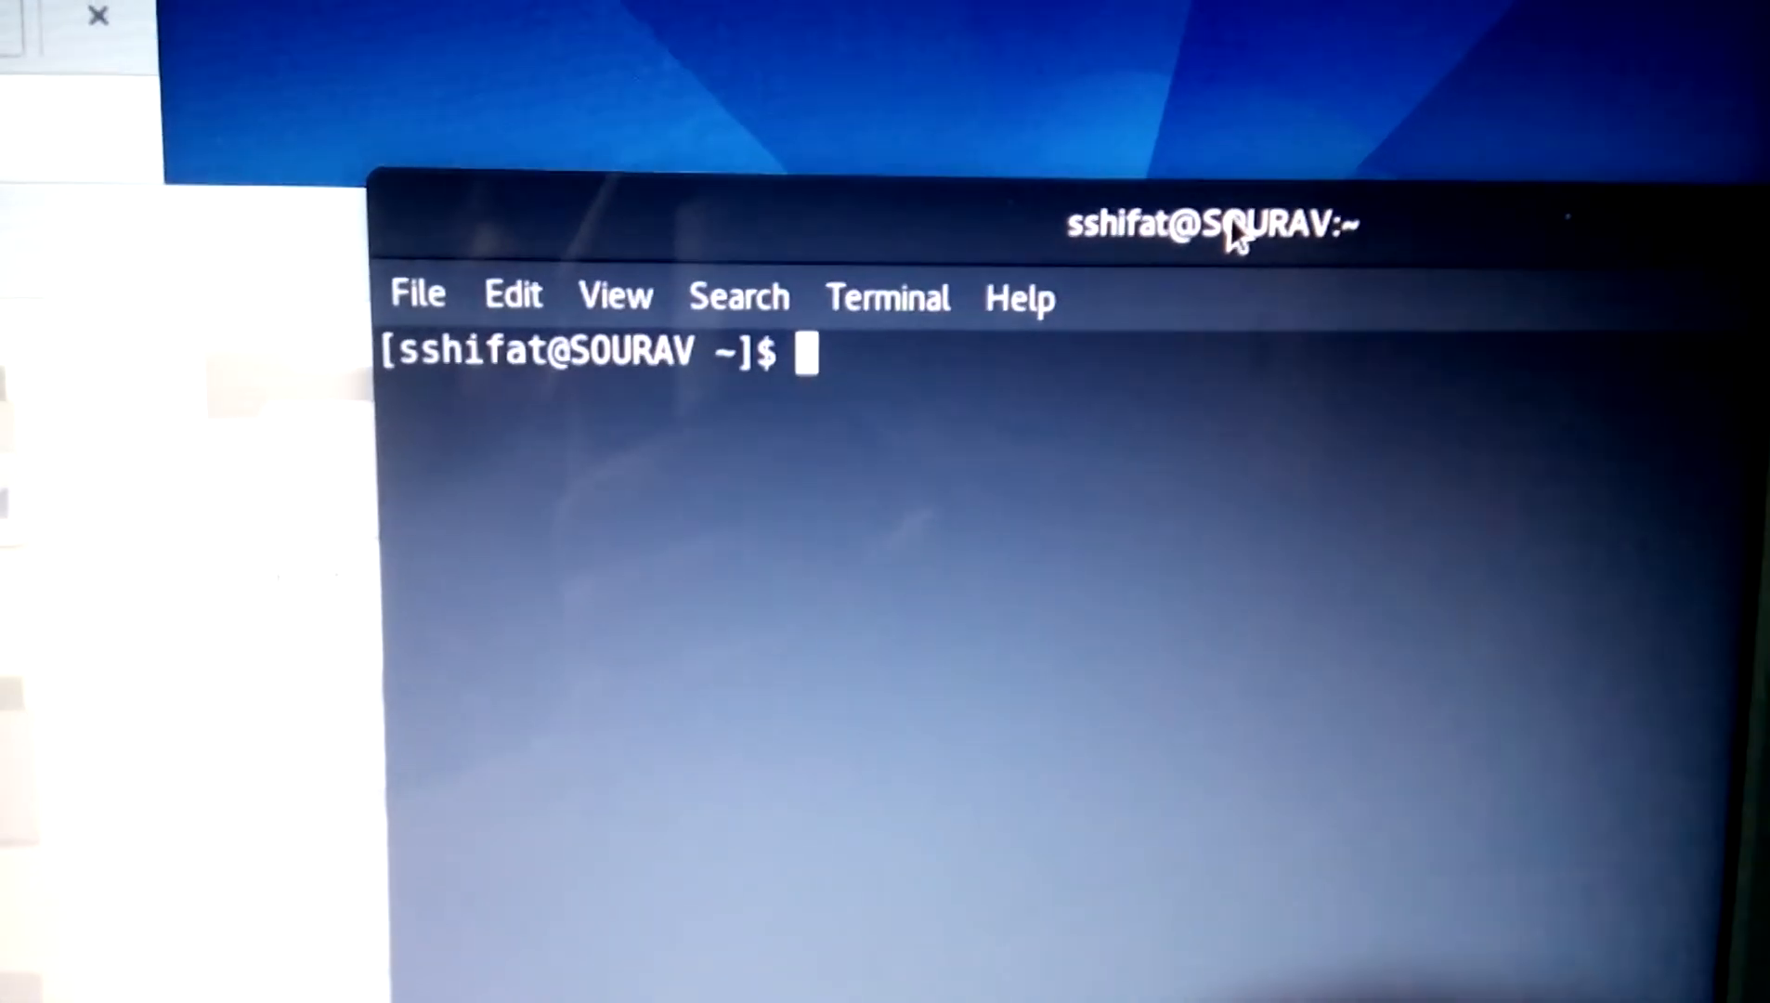
pyautogui.write('cd')
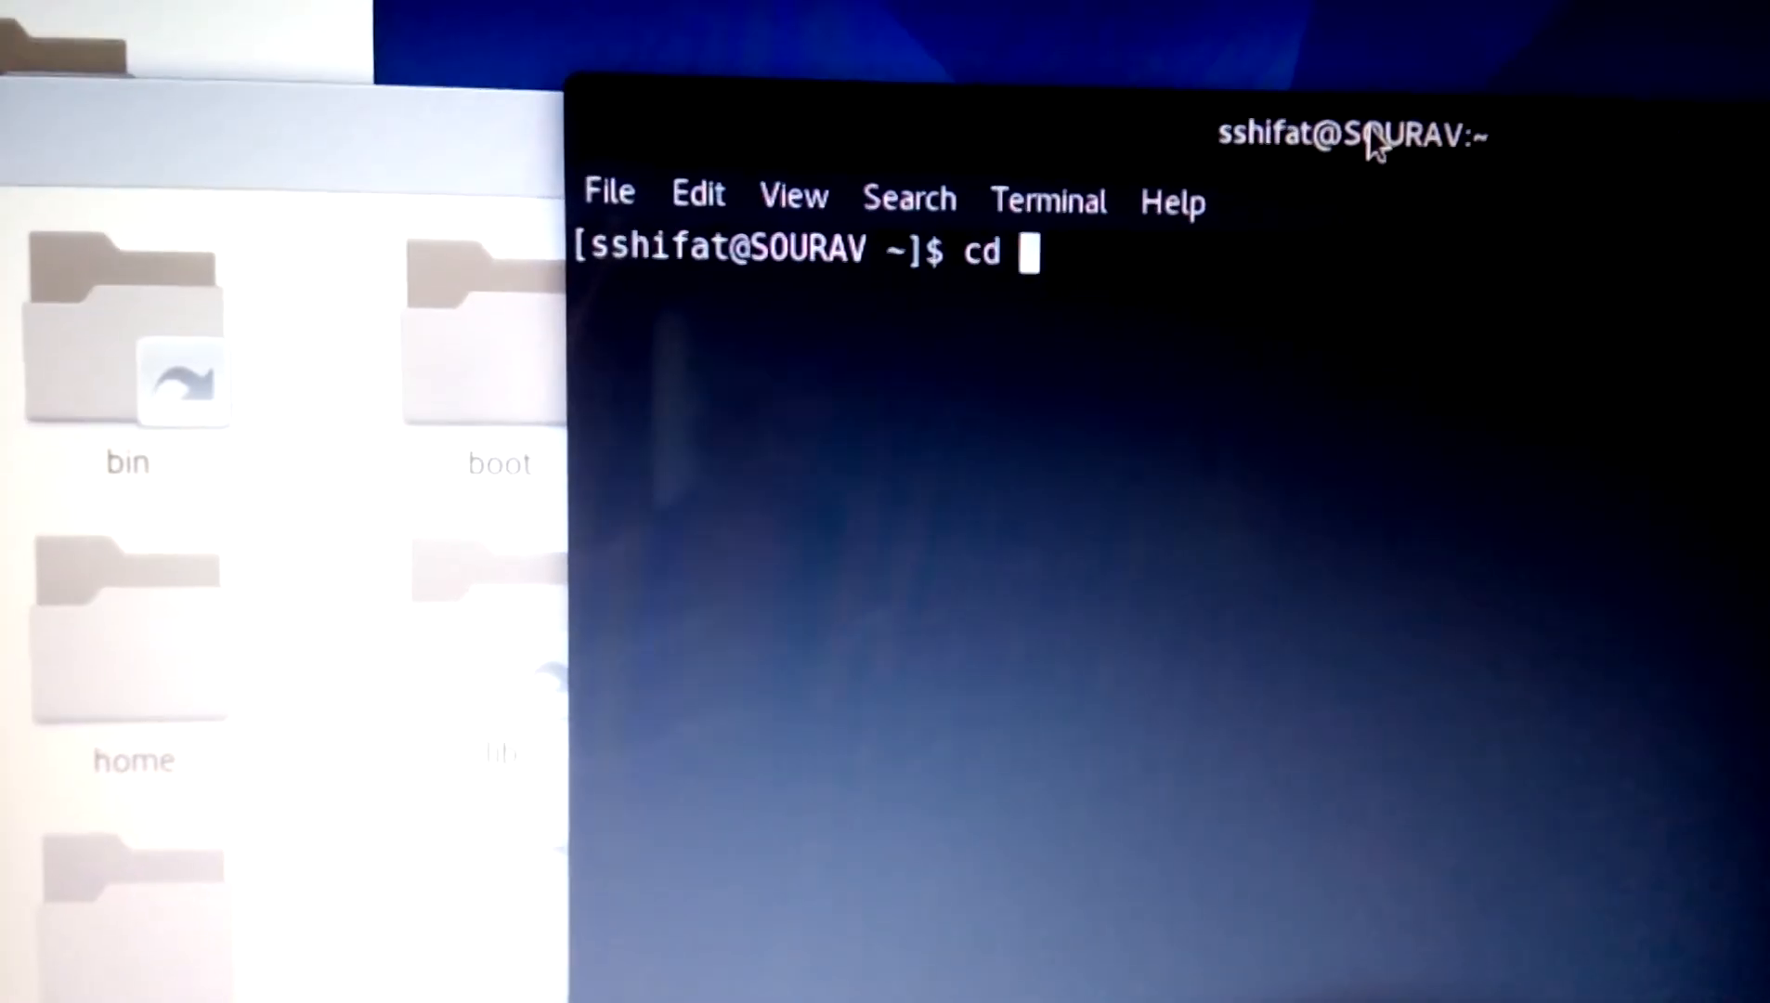
pyautogui.write('/h')
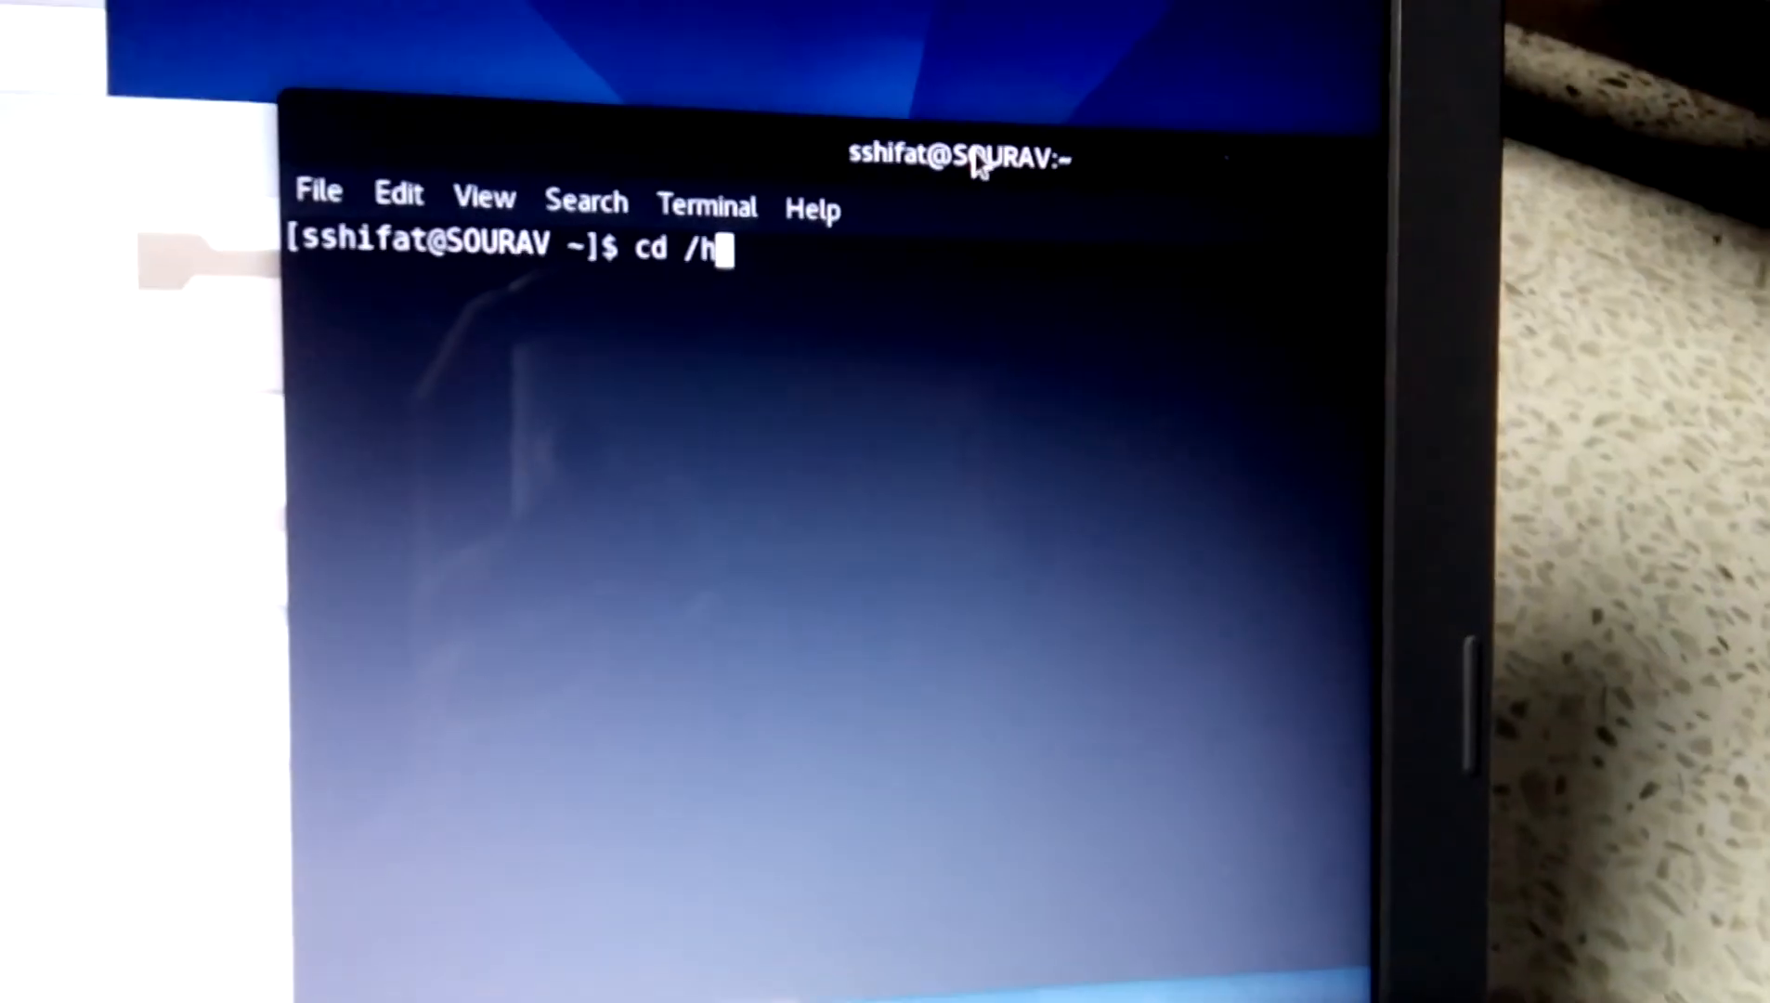
pyautogui.write('ome')
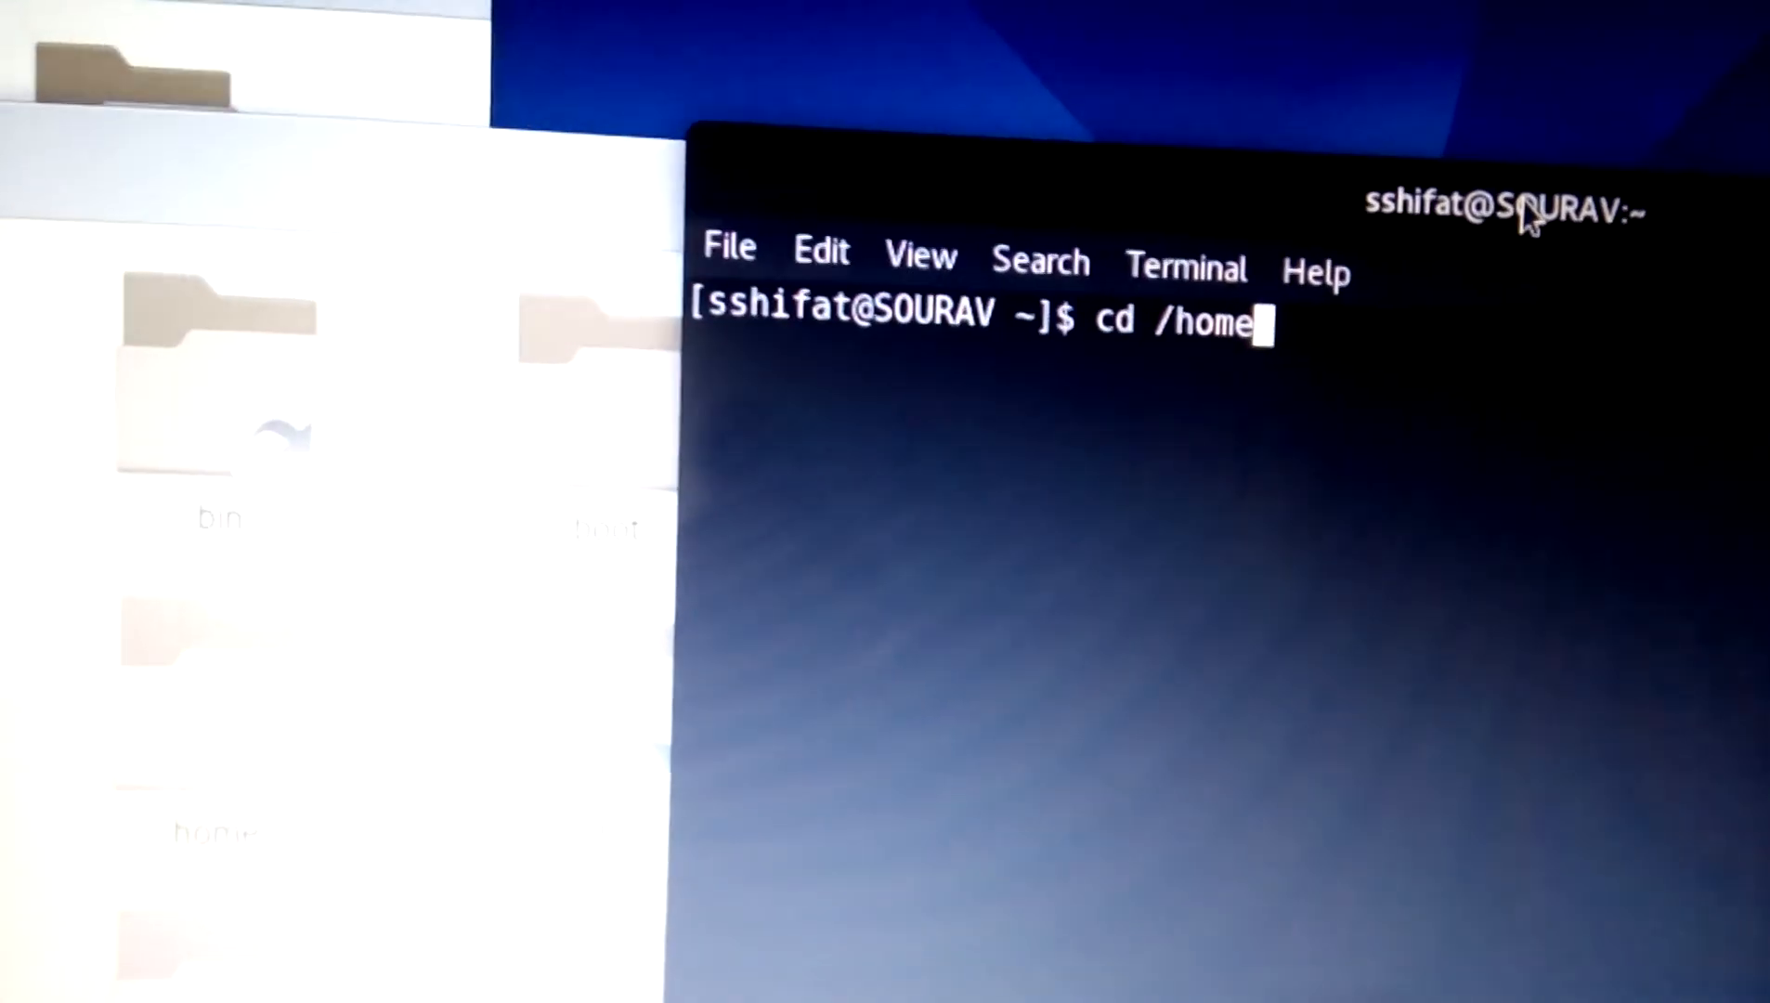
pyautogui.write('/')
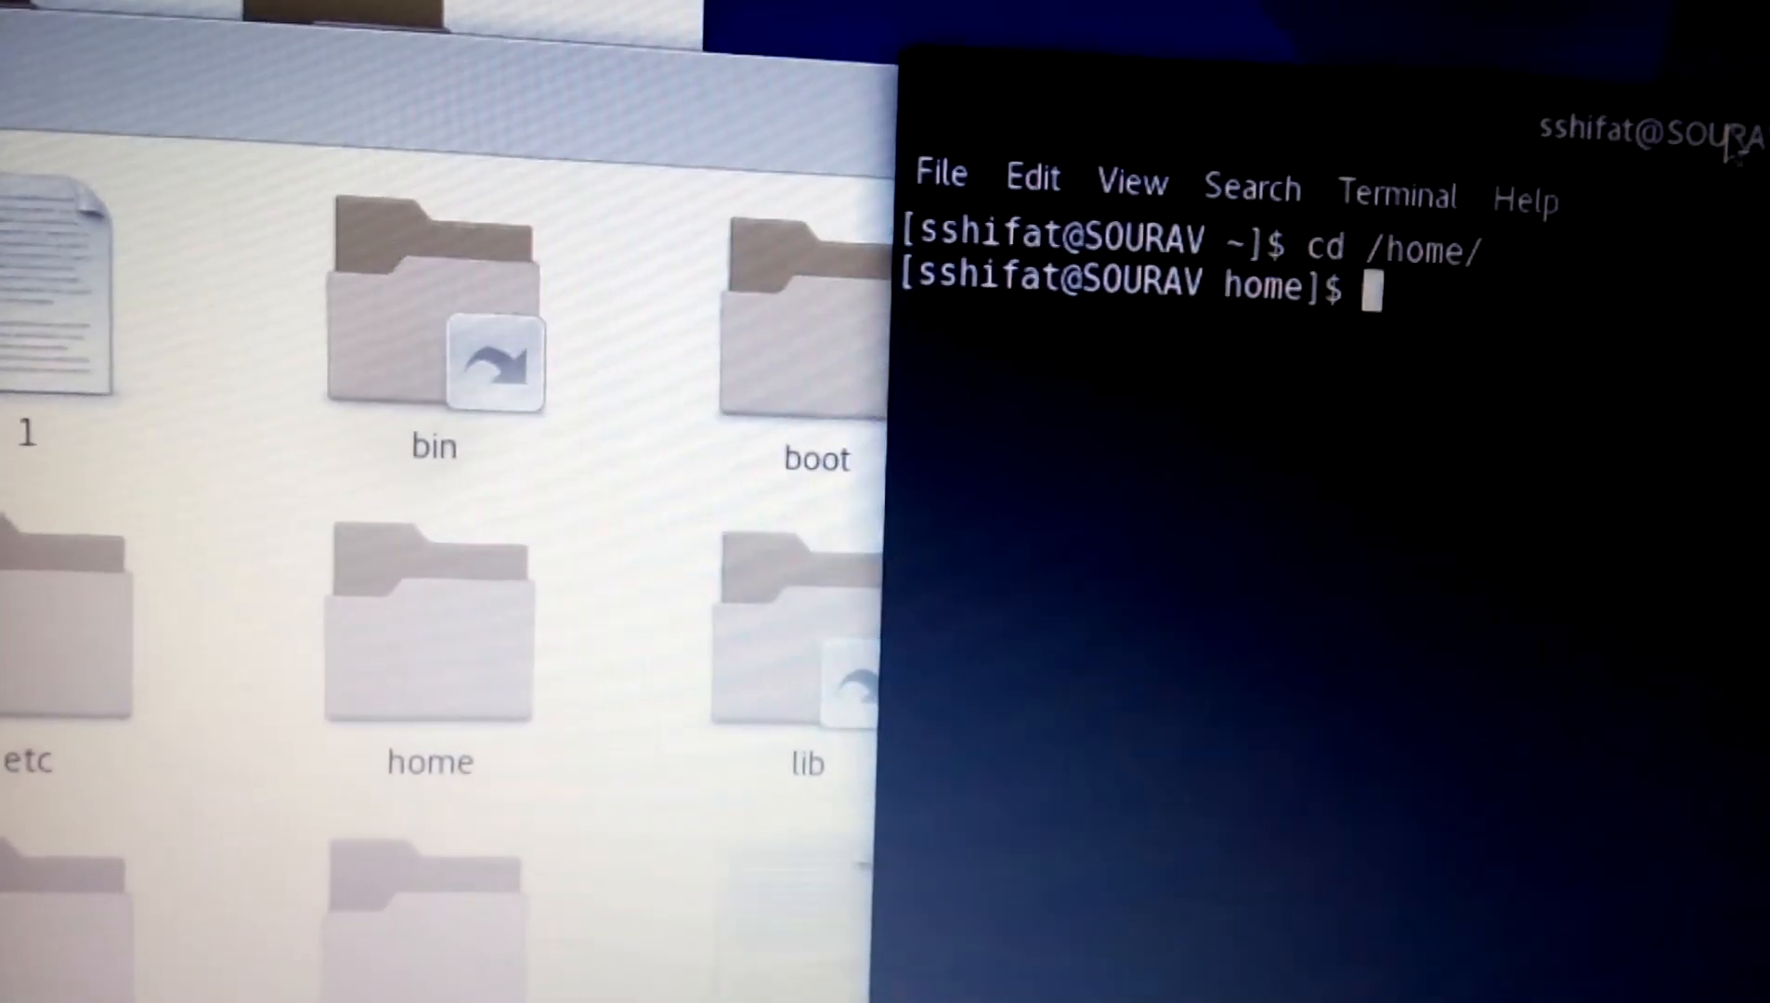
# List /home with ls, showing lost+found and sshifat, then start a cd command
pyautogui.write('ls')
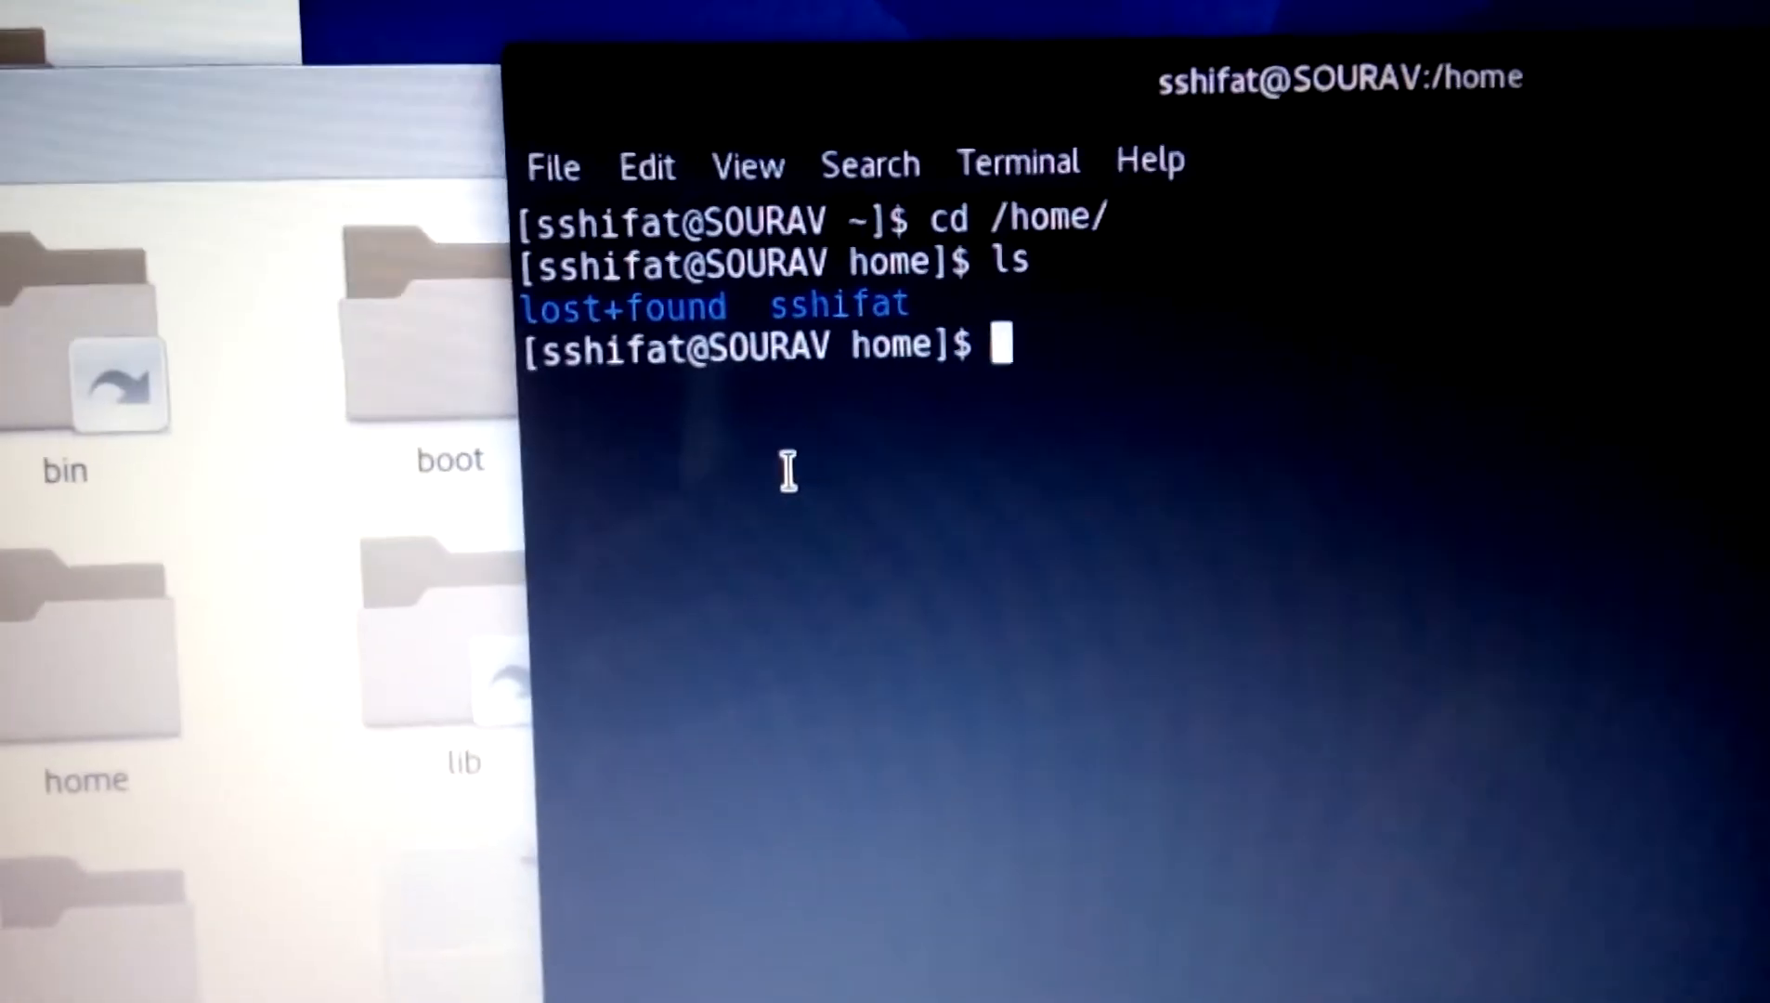
pyautogui.write('cd')
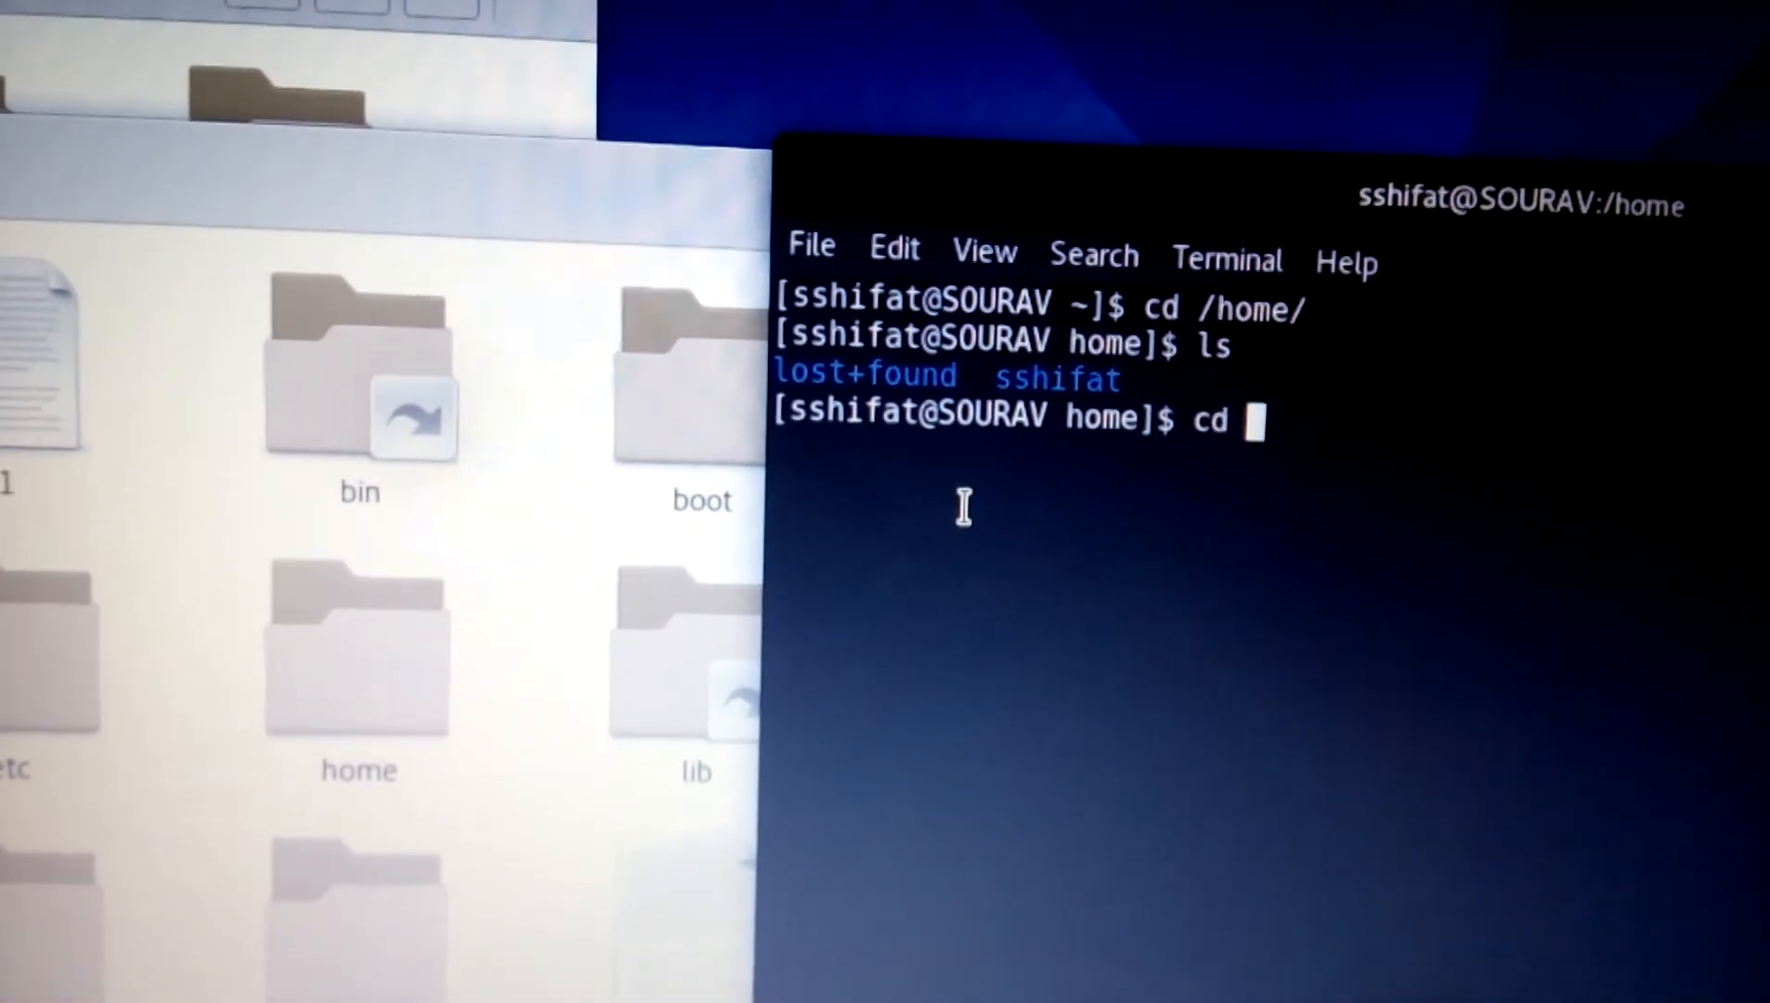
# Attempt cd /sshifat/, which fails with no such directory
pyautogui.write('/sshif')
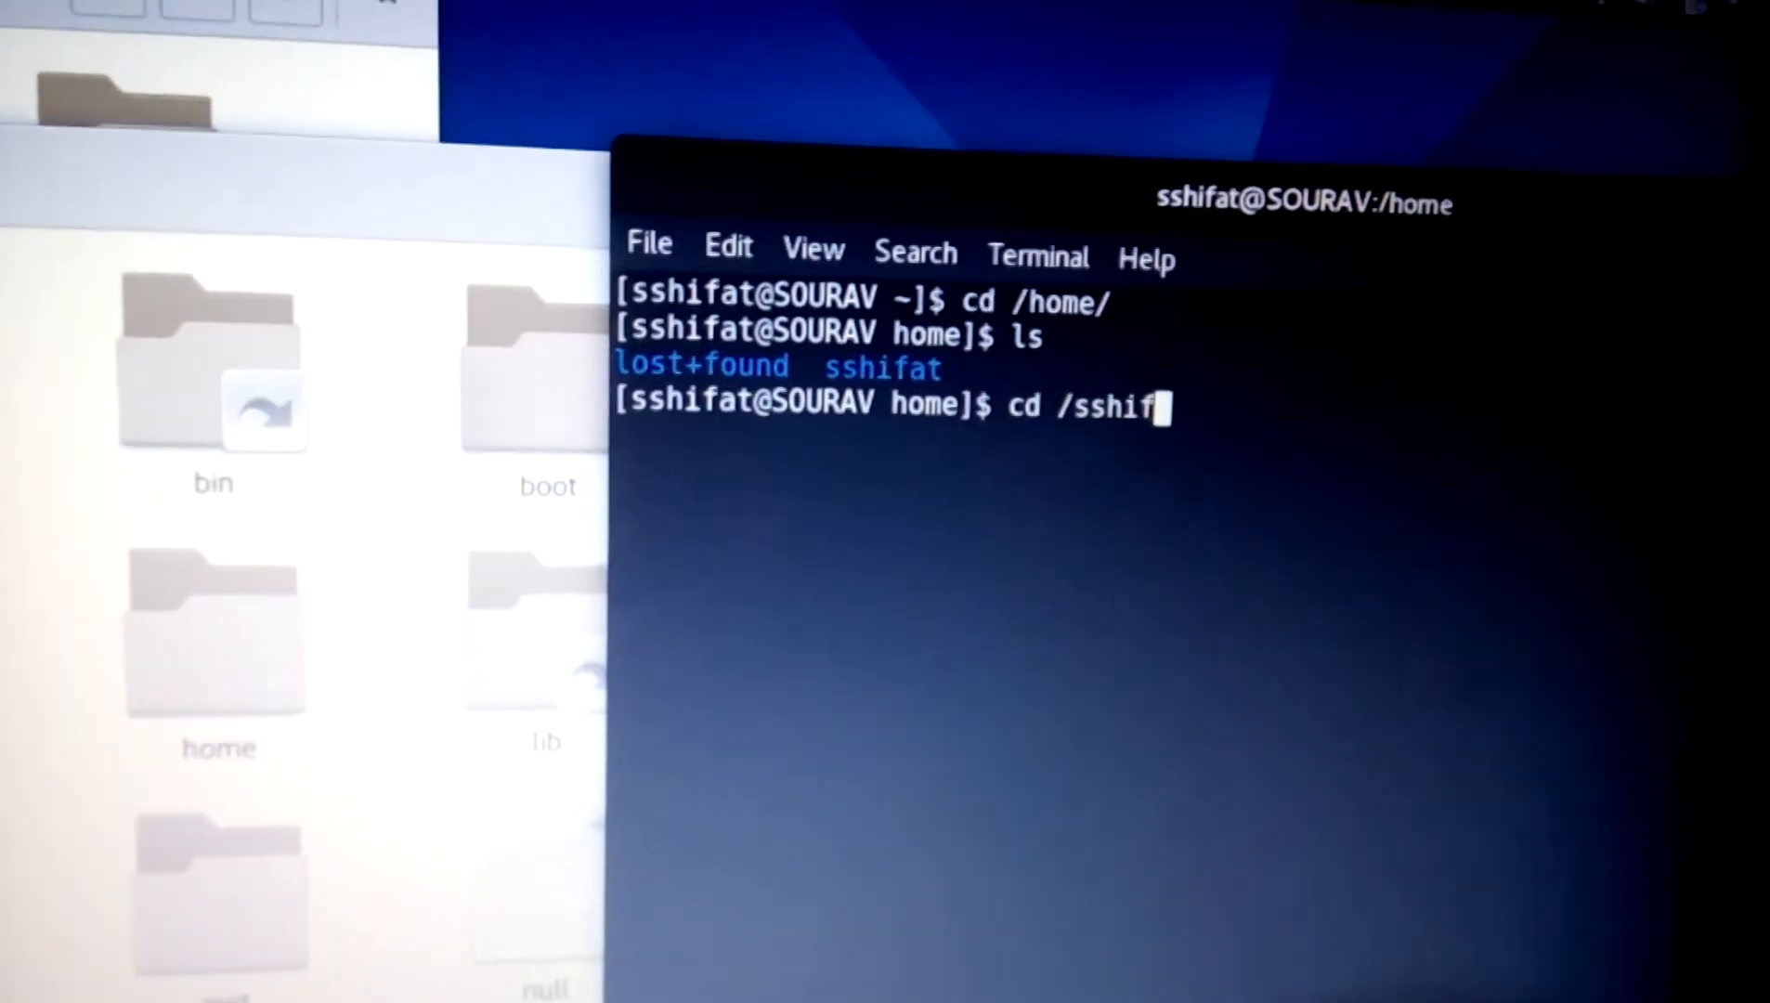
pyautogui.write('at/')
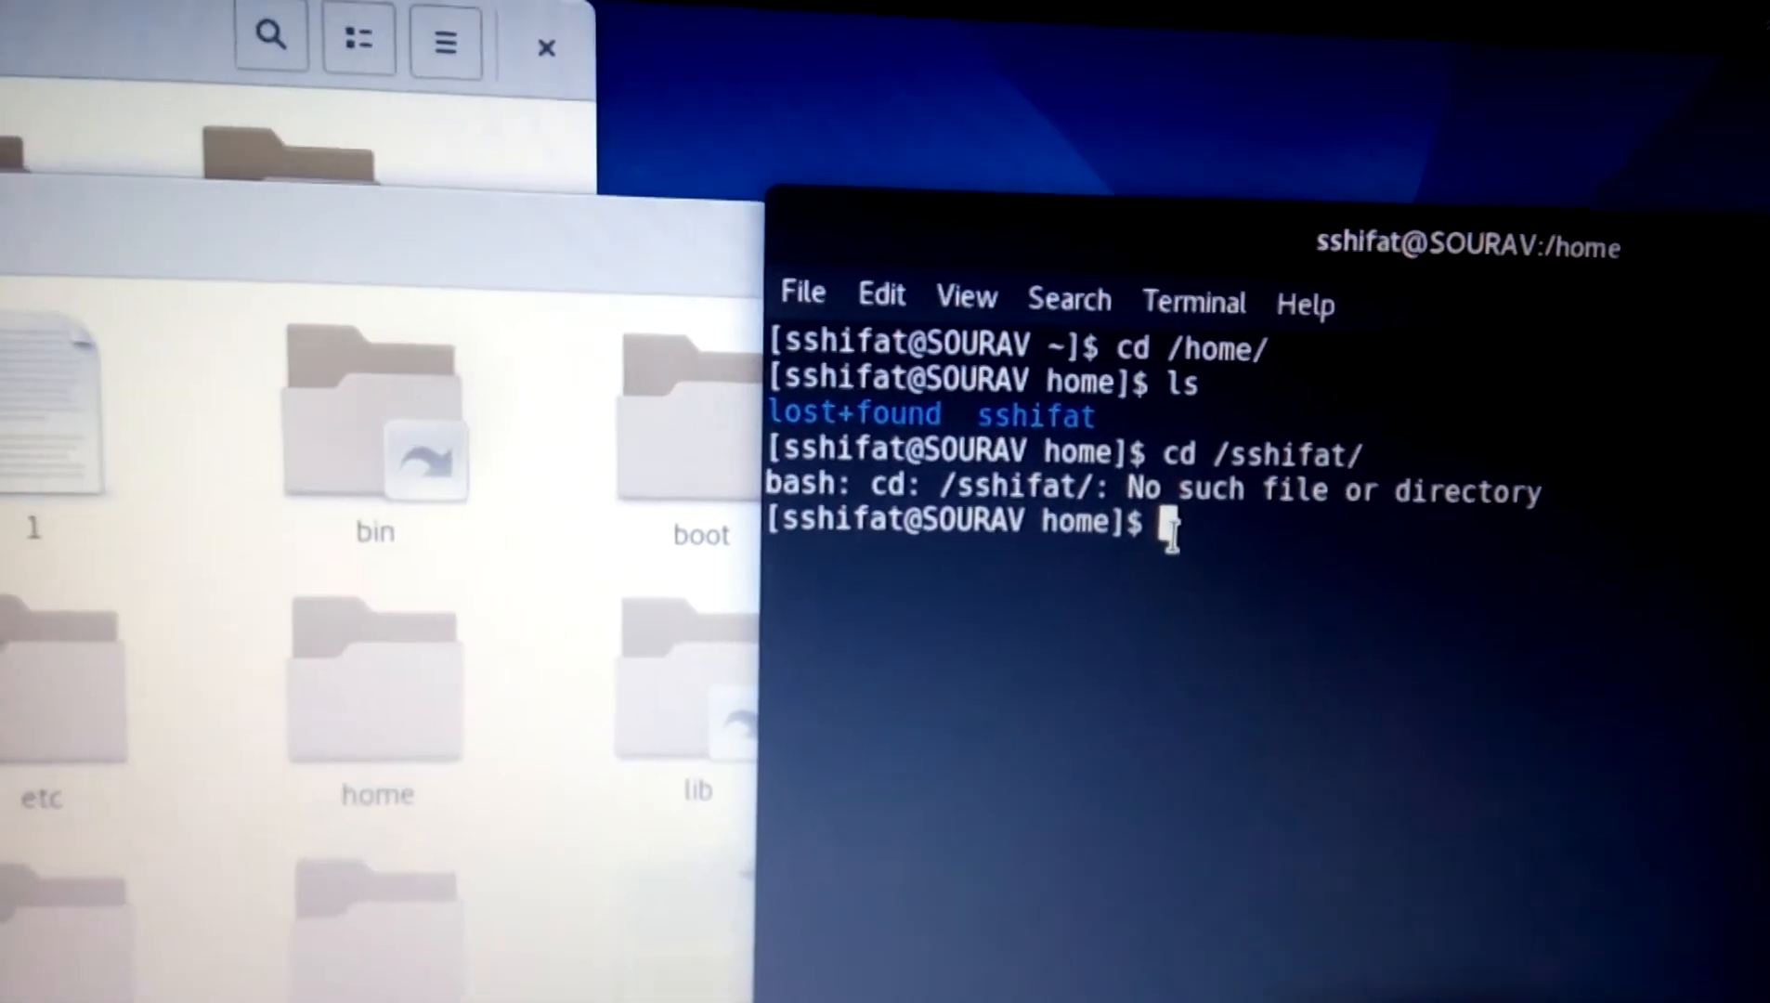
# Run cd ./sshifat/ to enter the user folder with a relative path
pyautogui.write('cd')
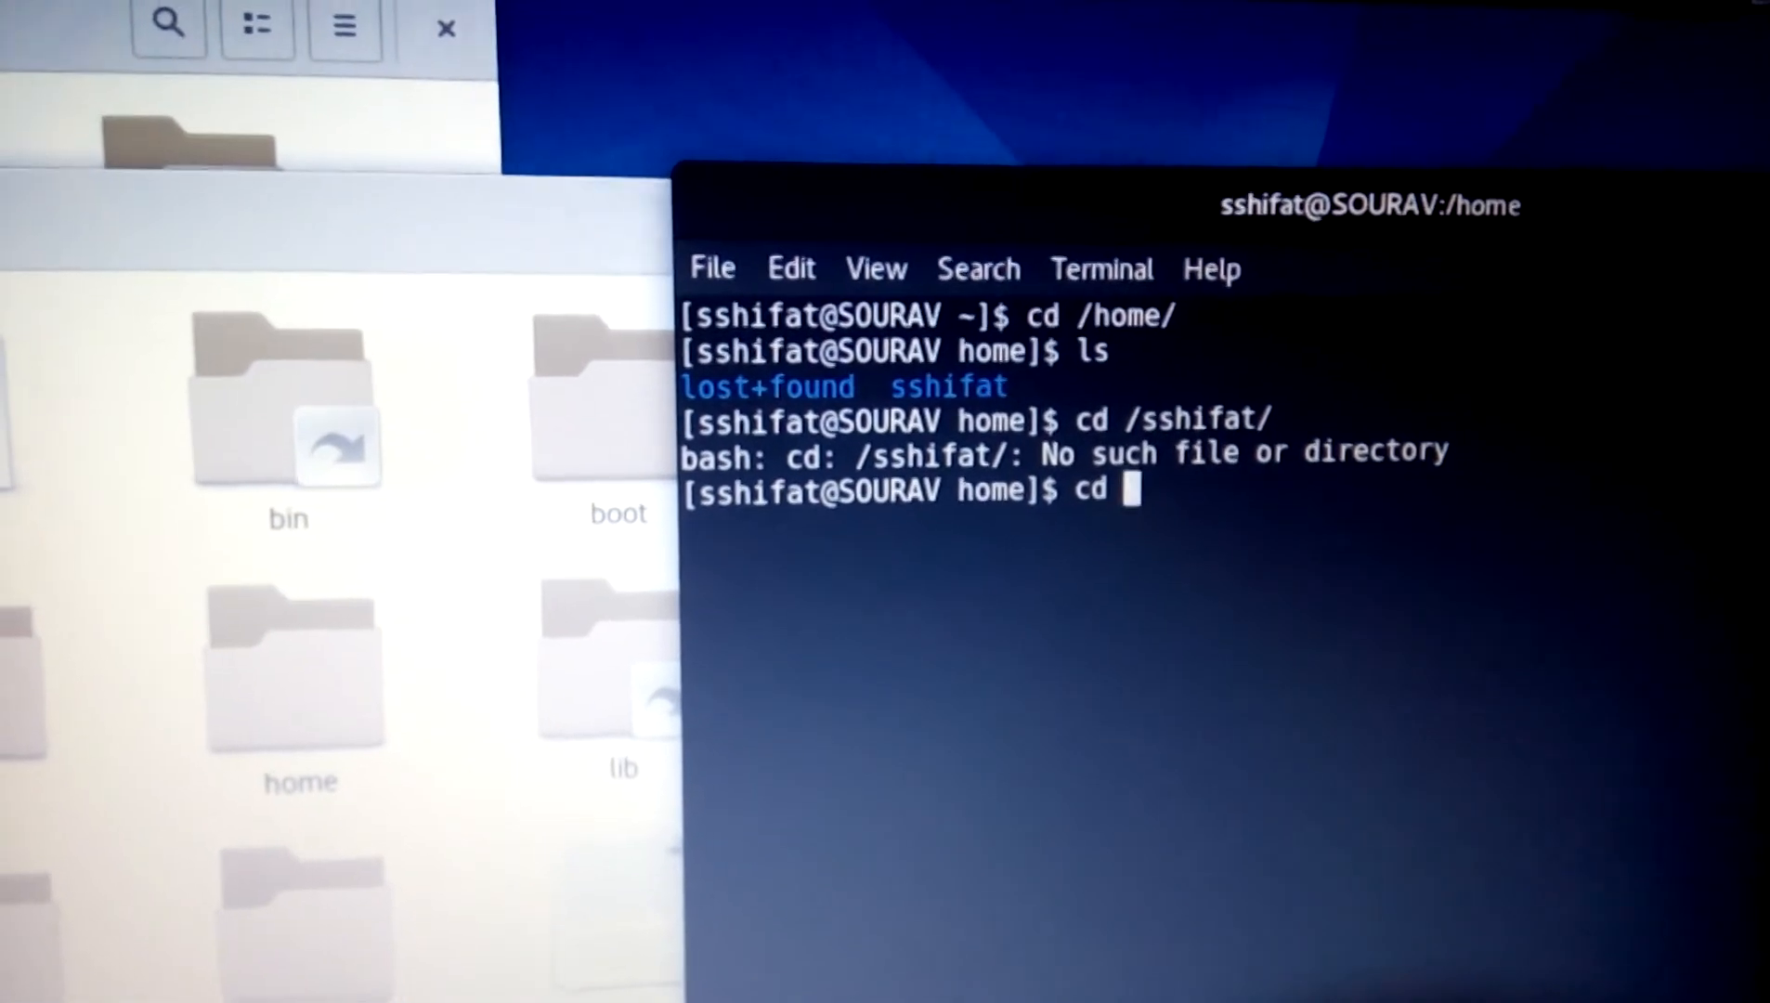
pyautogui.write('./')
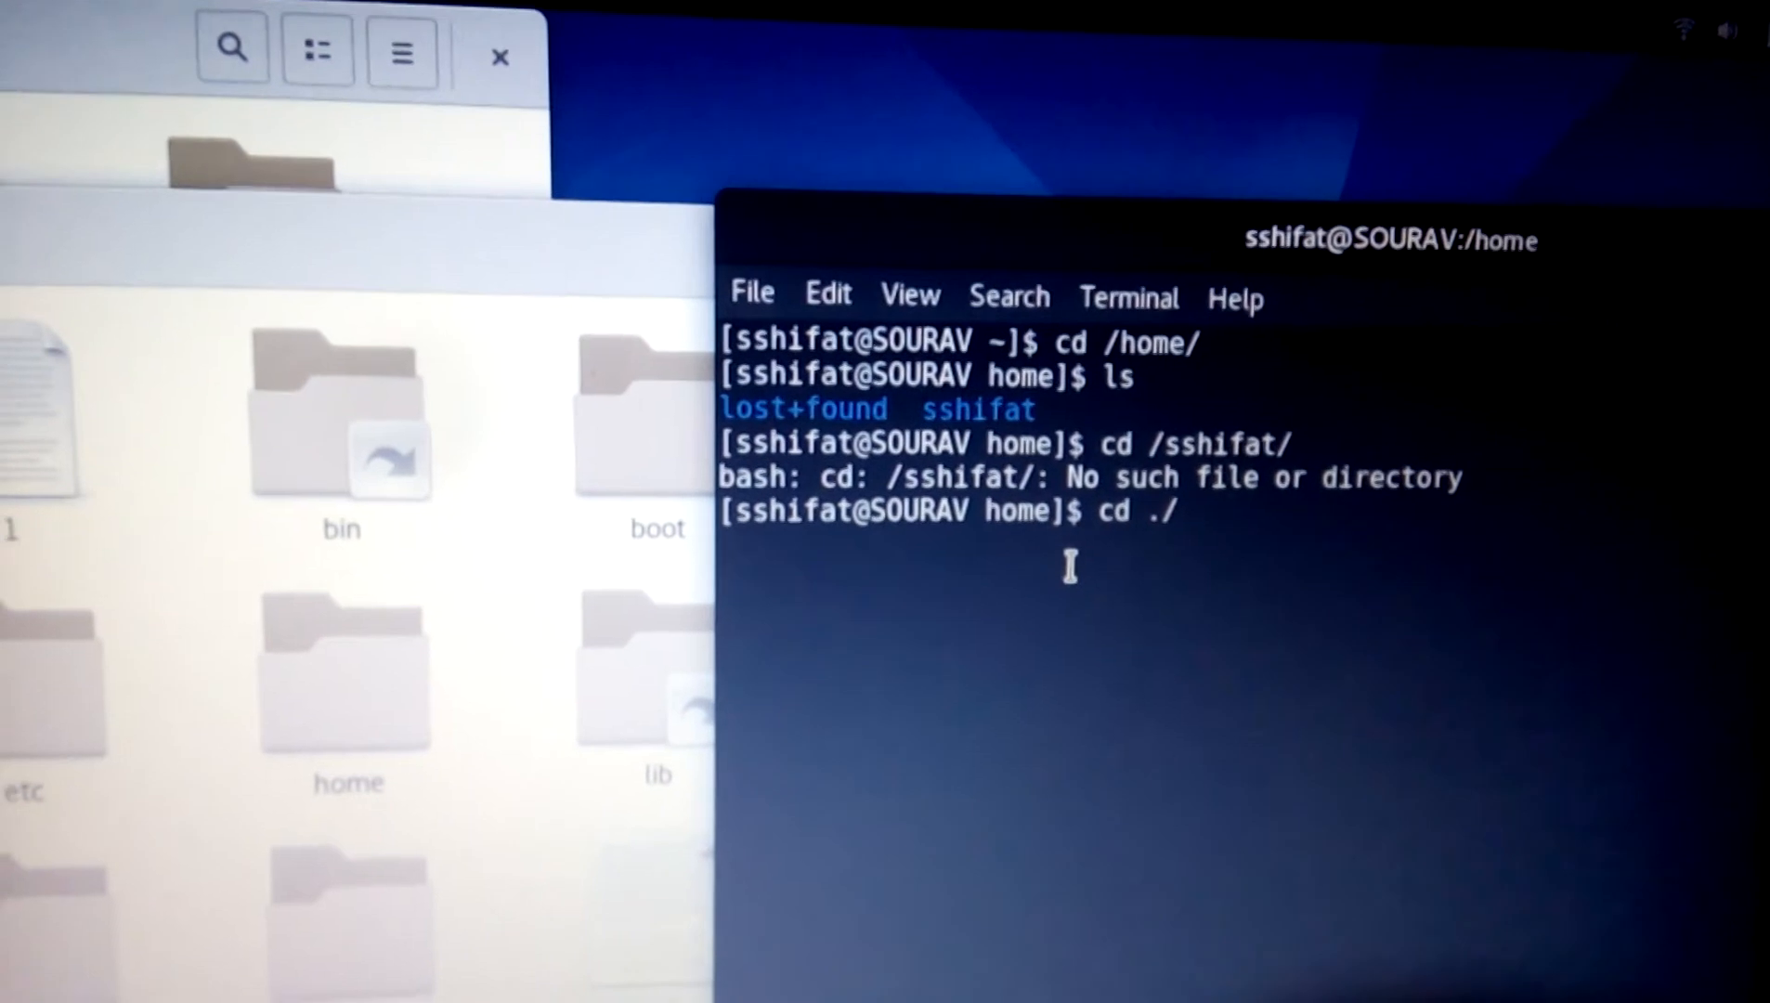
pyautogui.write('ssh')
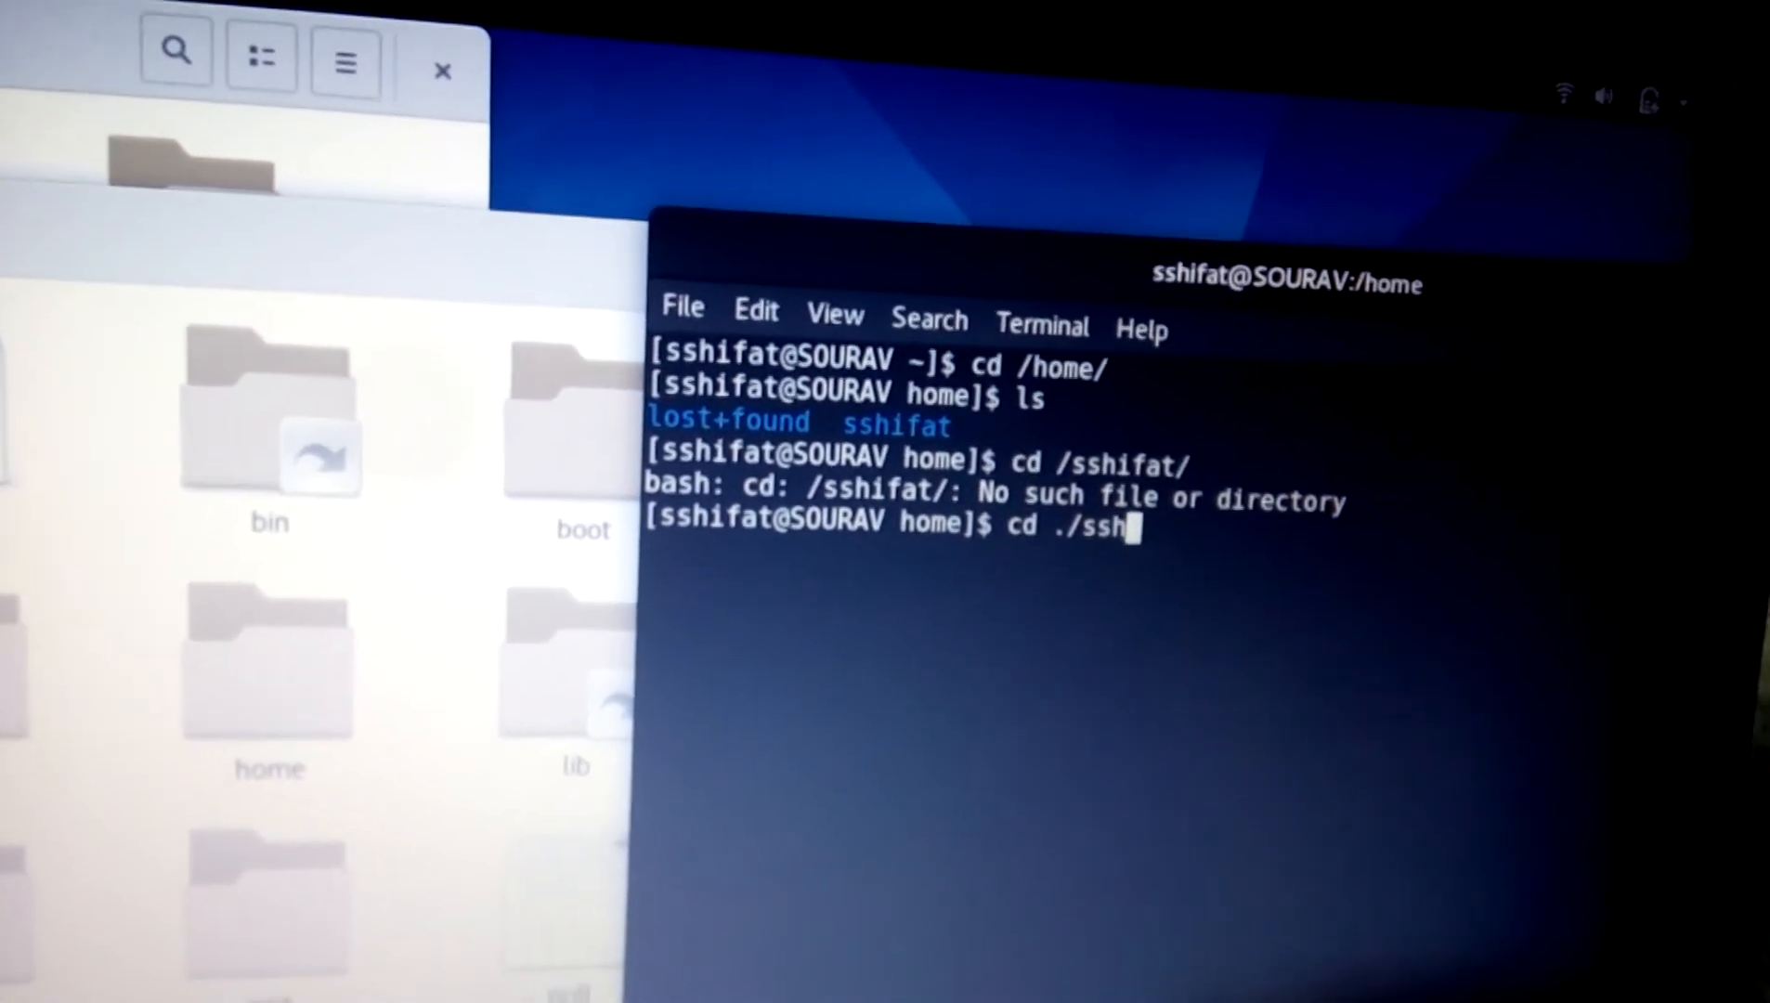
pyautogui.write('ifat/')
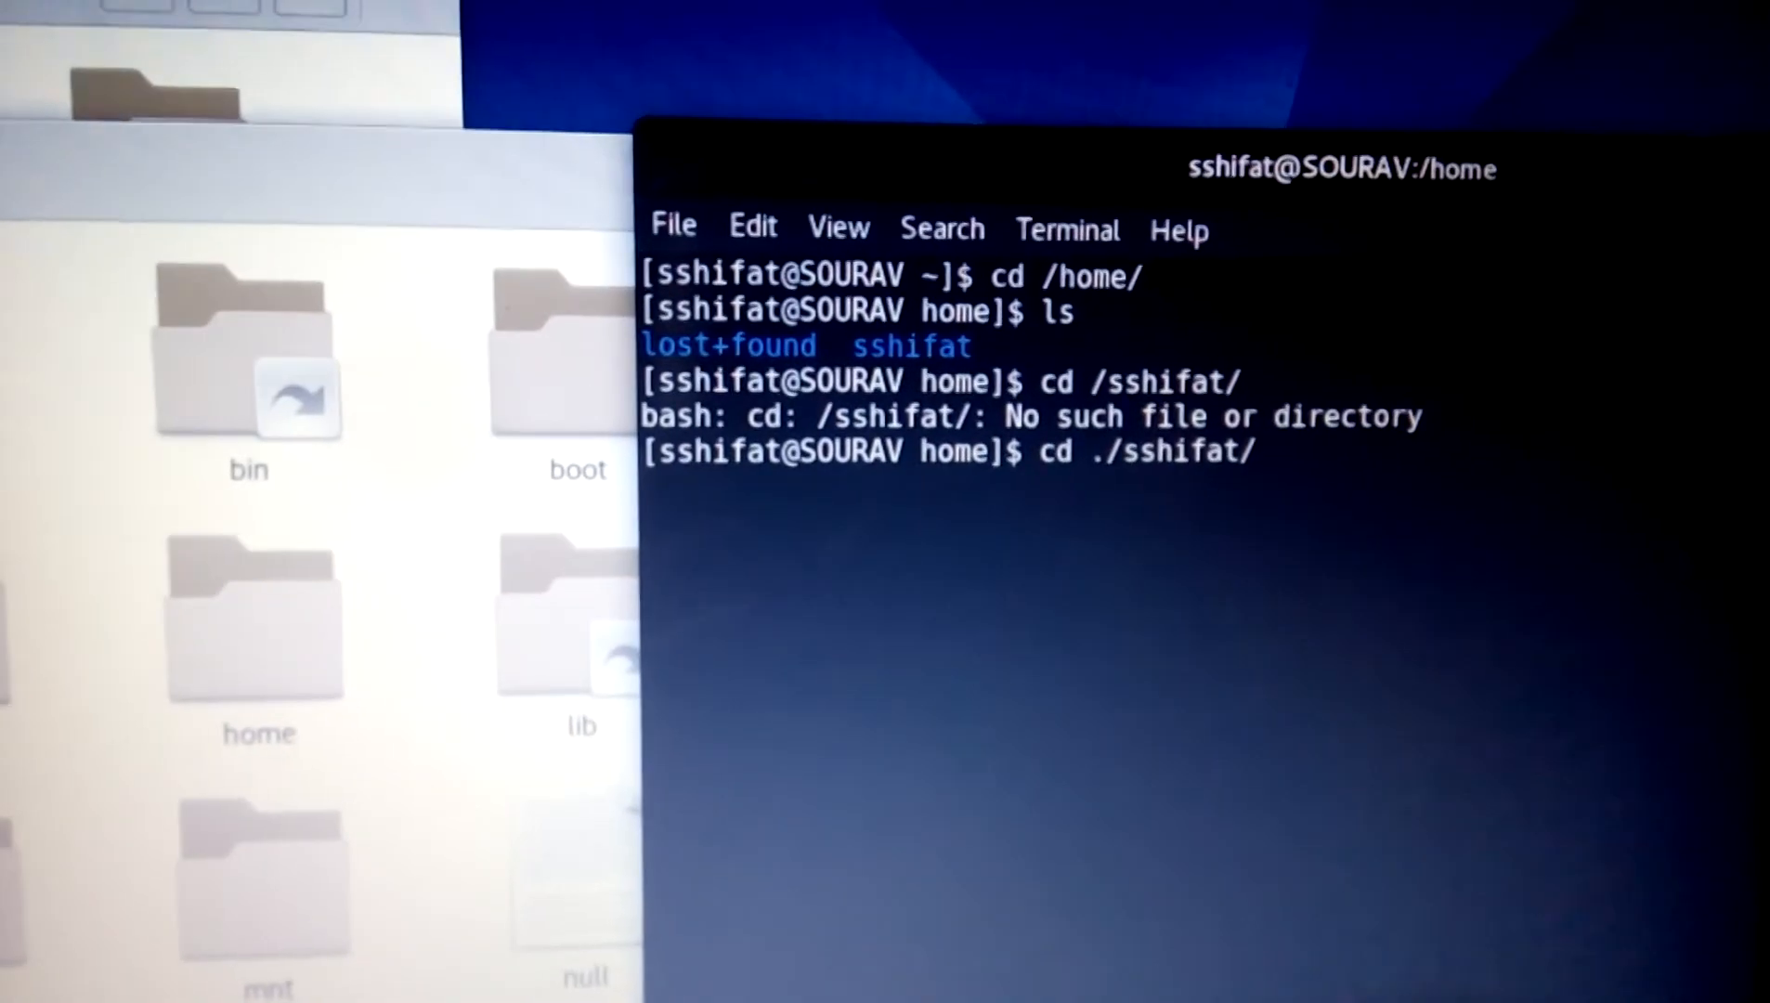
pyautogui.press('Return')
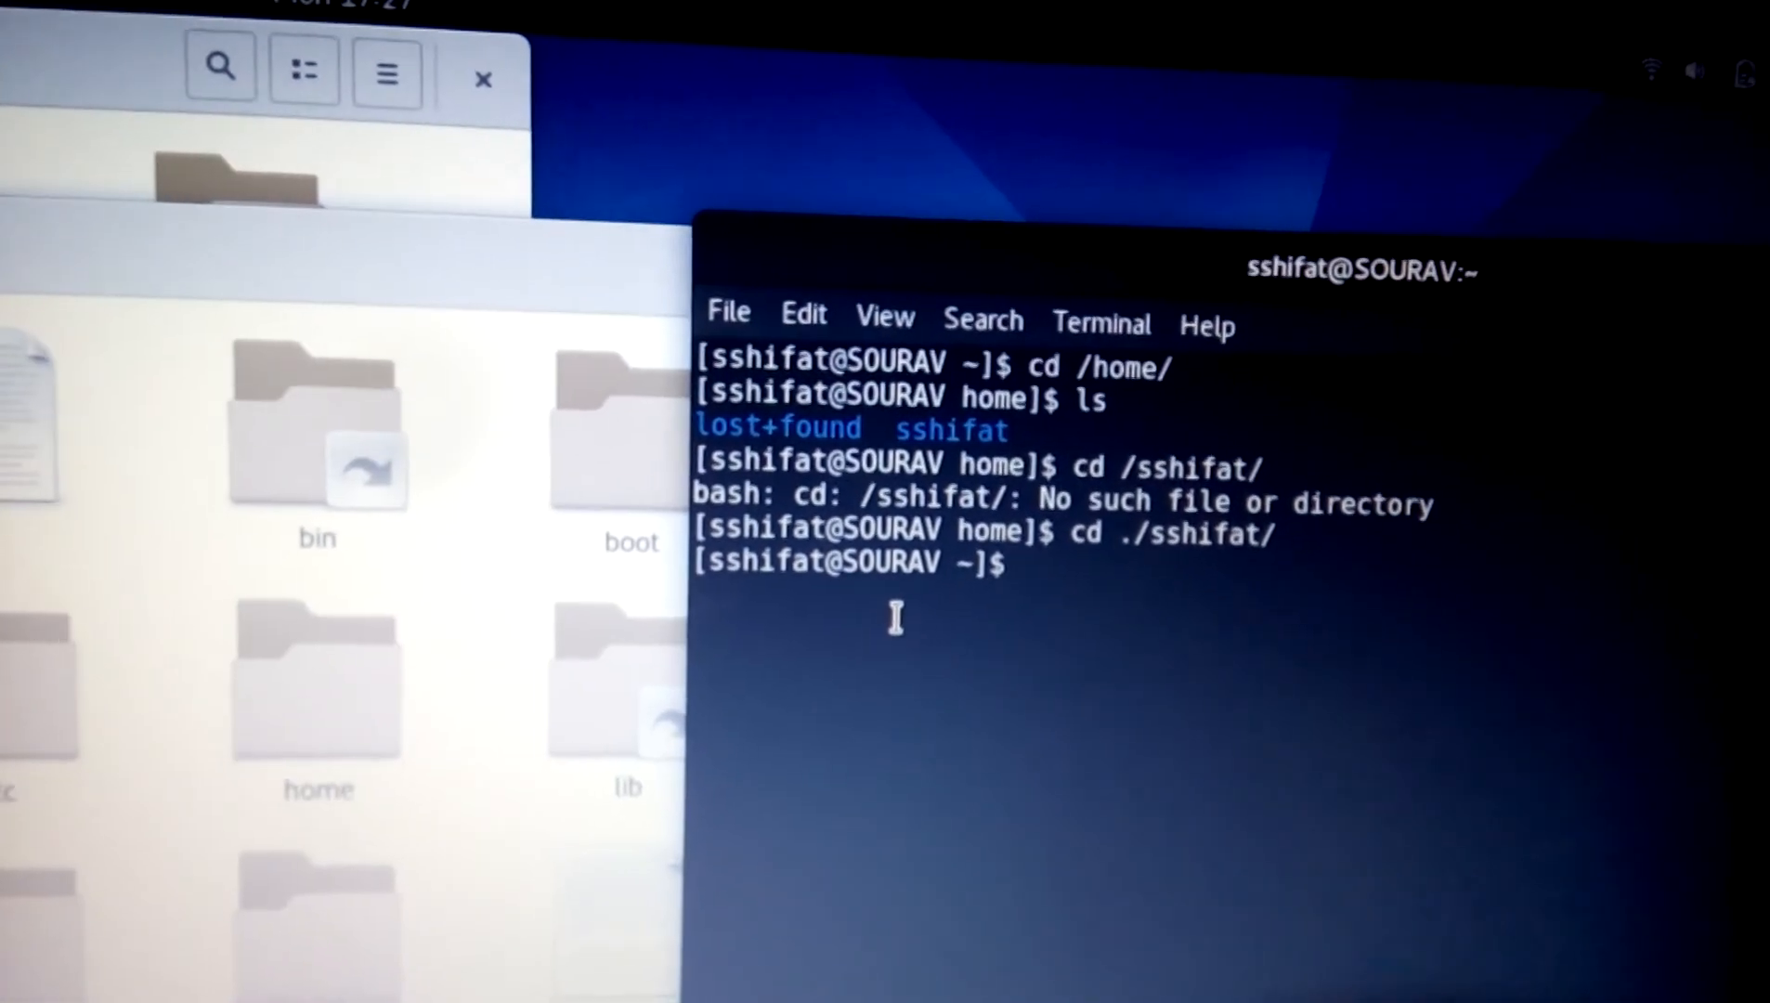
# List the user folder with ls, showing Desktop, Downloads, Documents, then start a cd
pyautogui.write('ls')
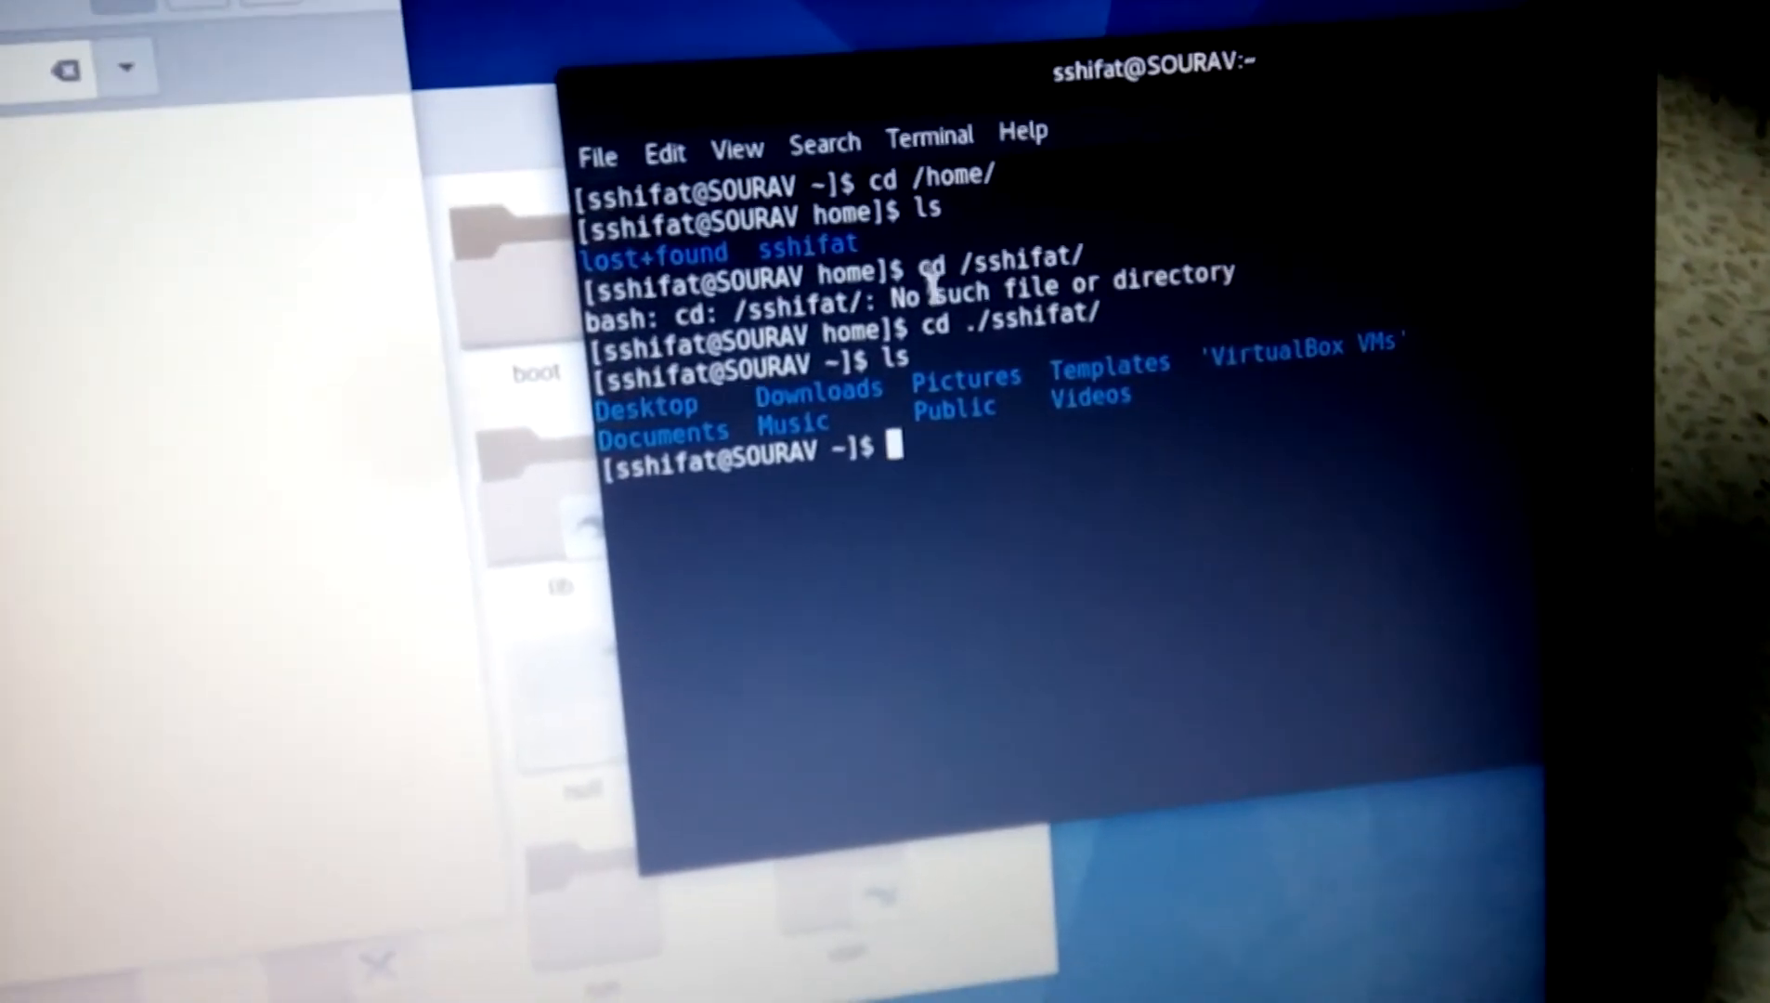
pyautogui.write('cd ./')
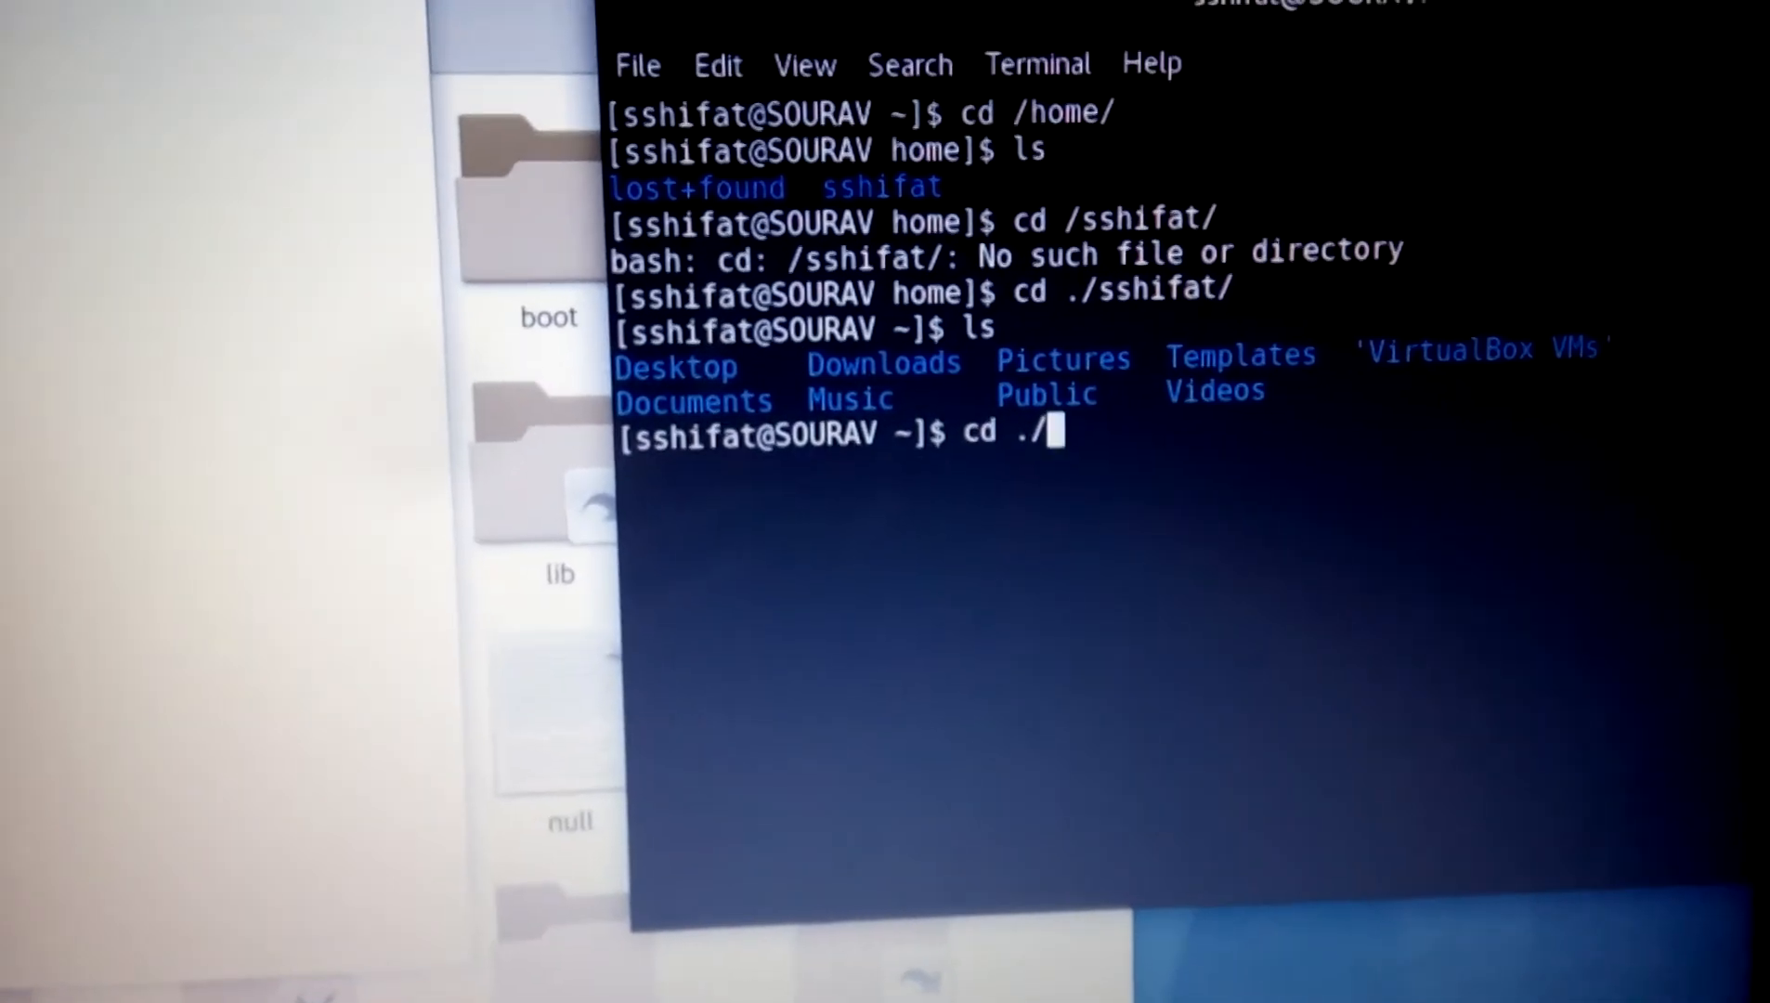
# Attempt cd ./downloads/ in lowercase, which reports no such directory
pyautogui.write('do')
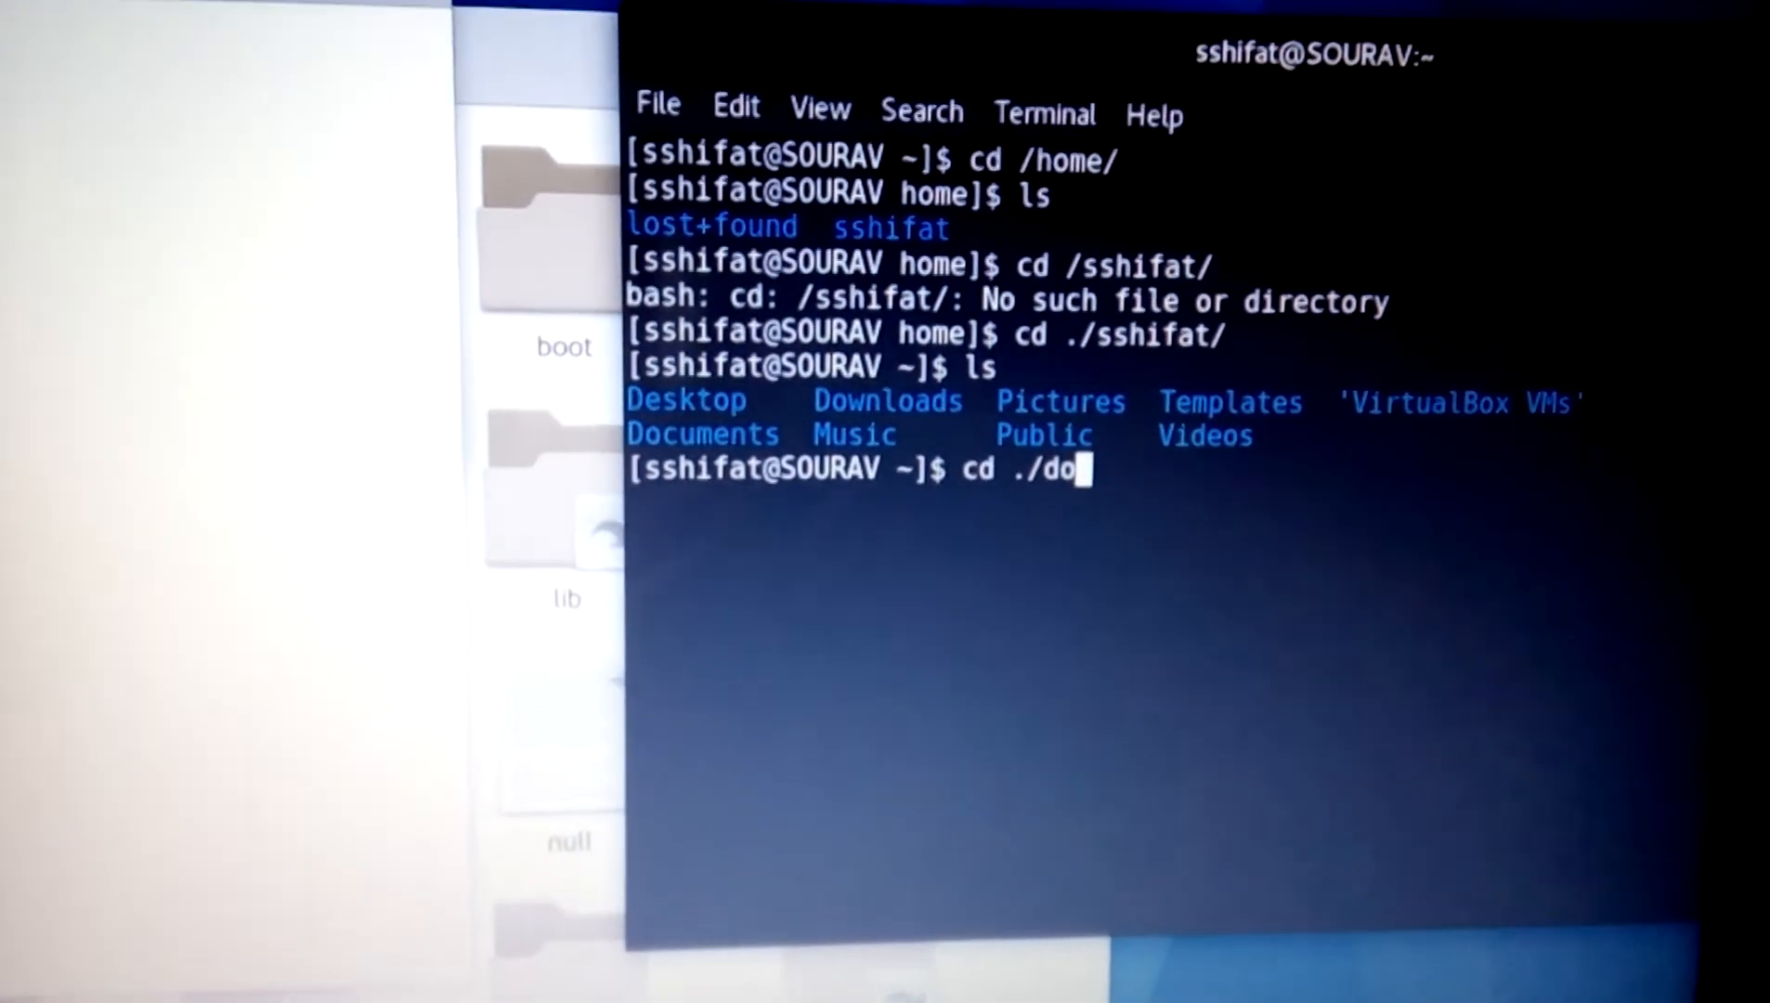
pyautogui.write('wnload')
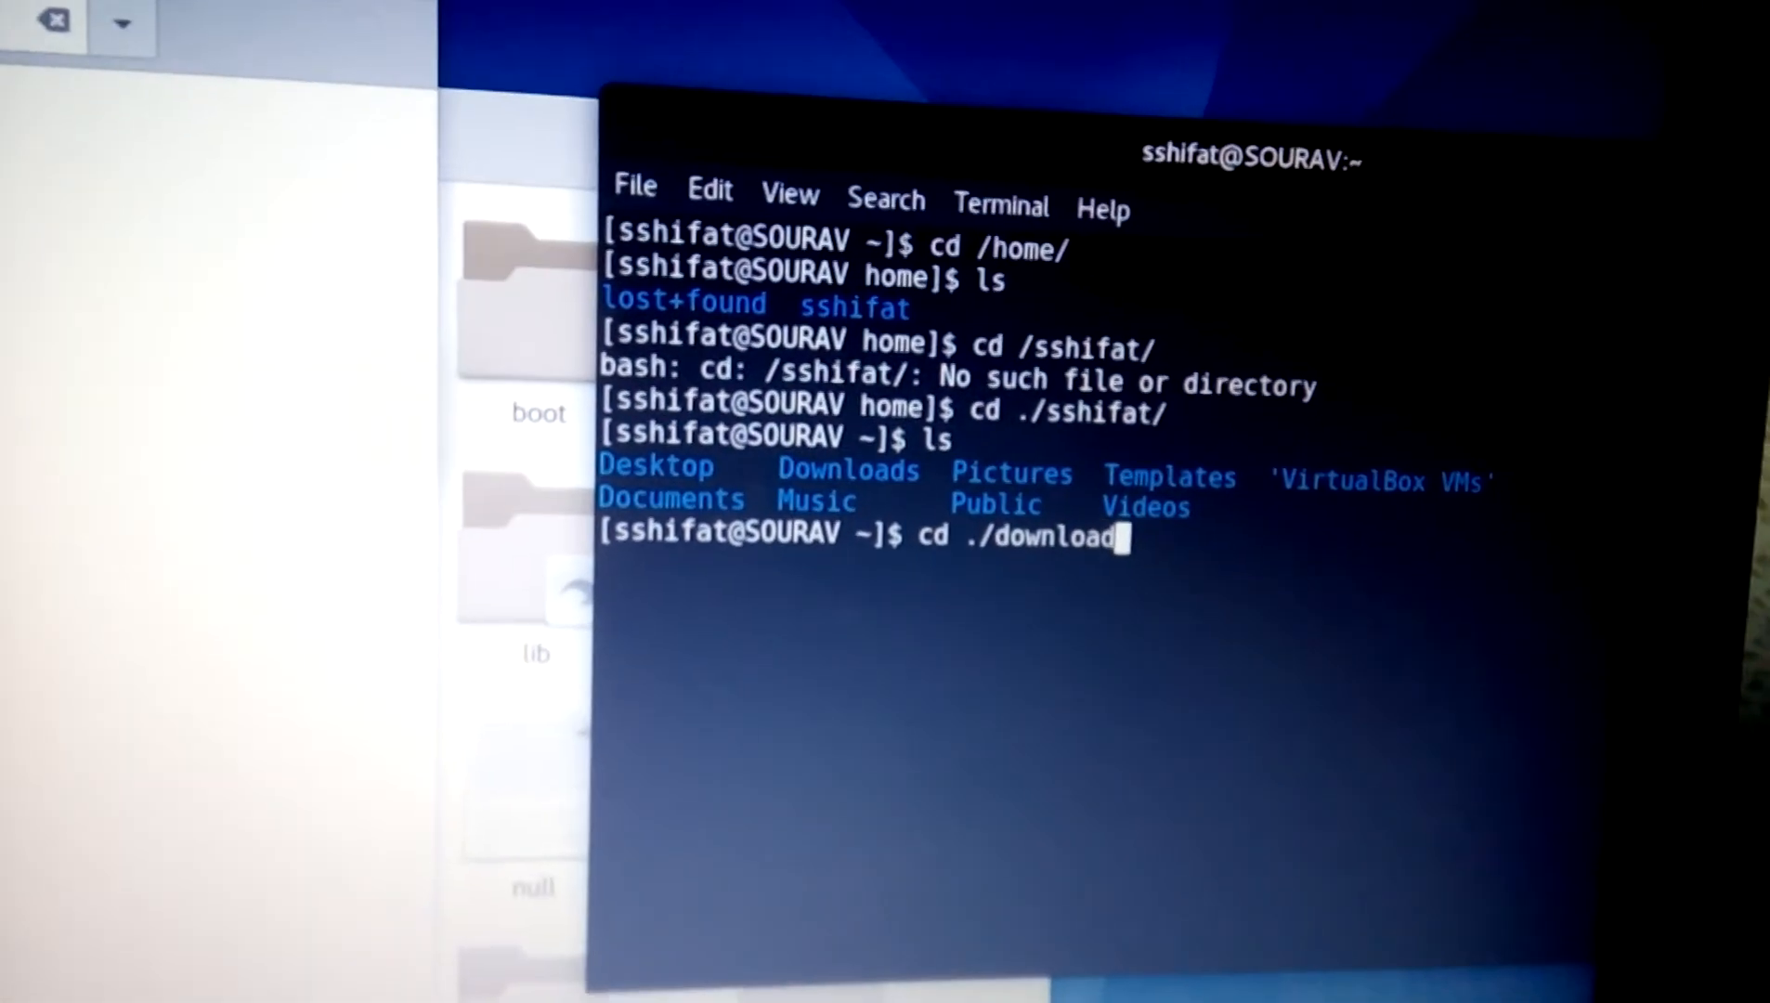
pyautogui.write('s')
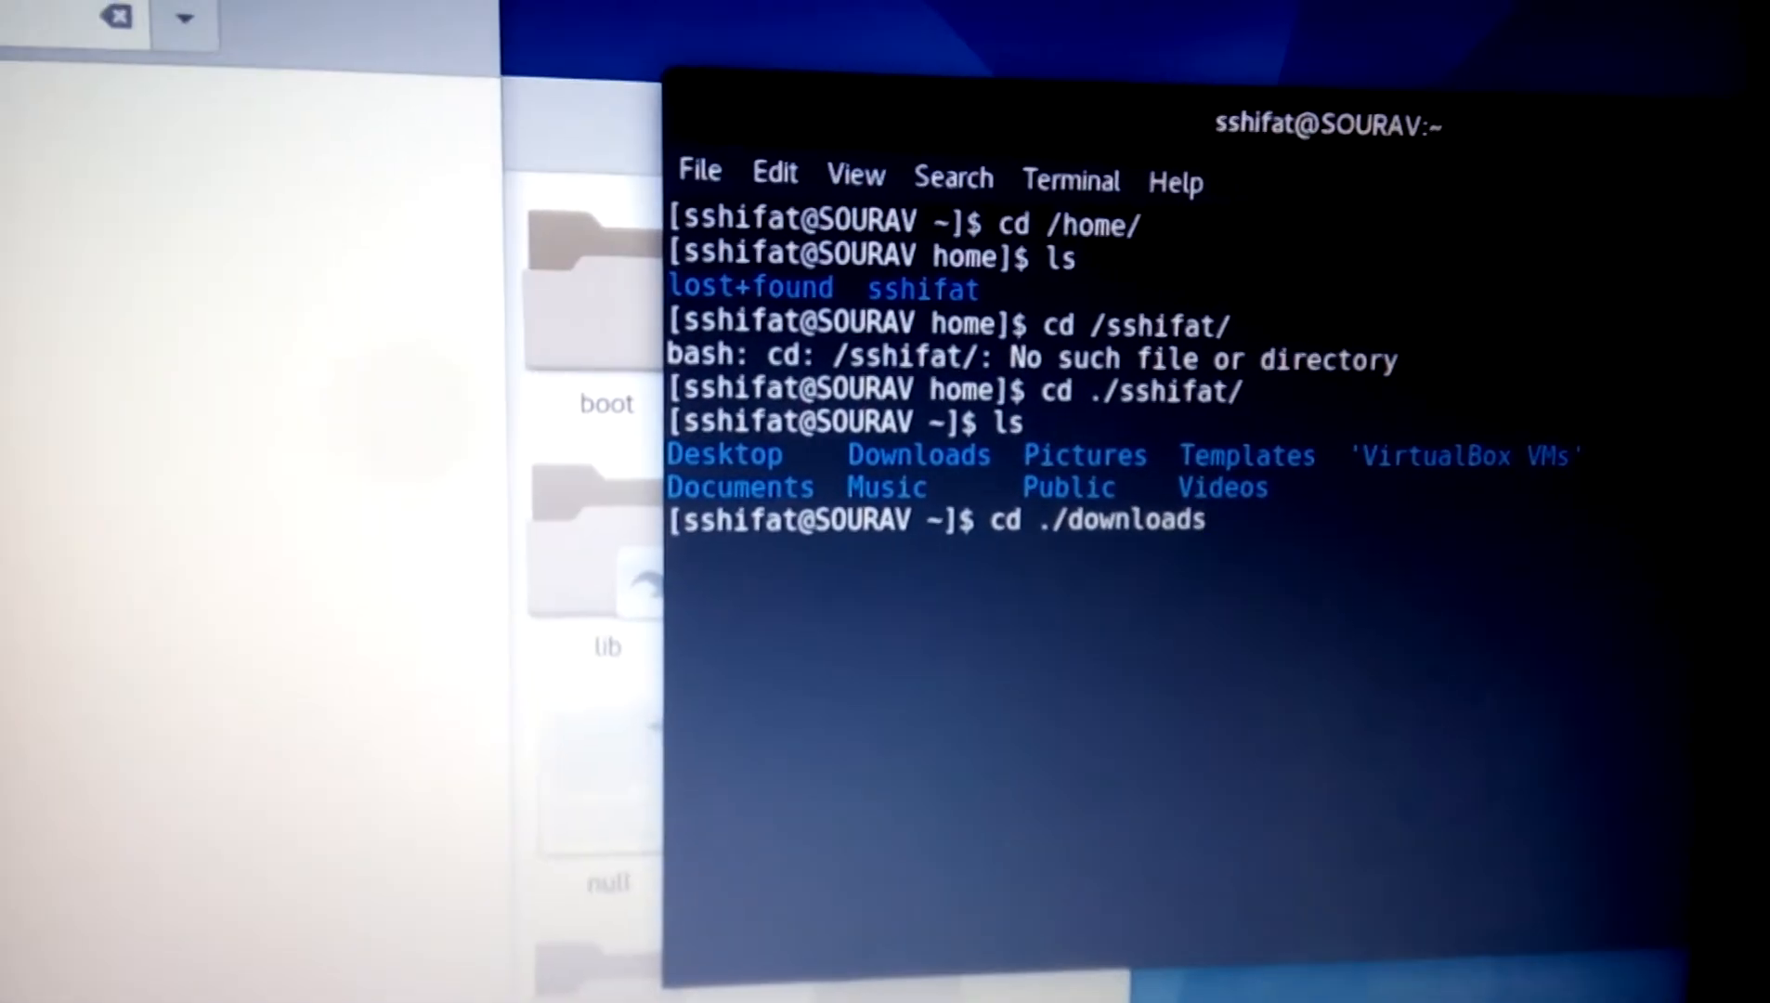
pyautogui.write('/')
pyautogui.write('cd .')
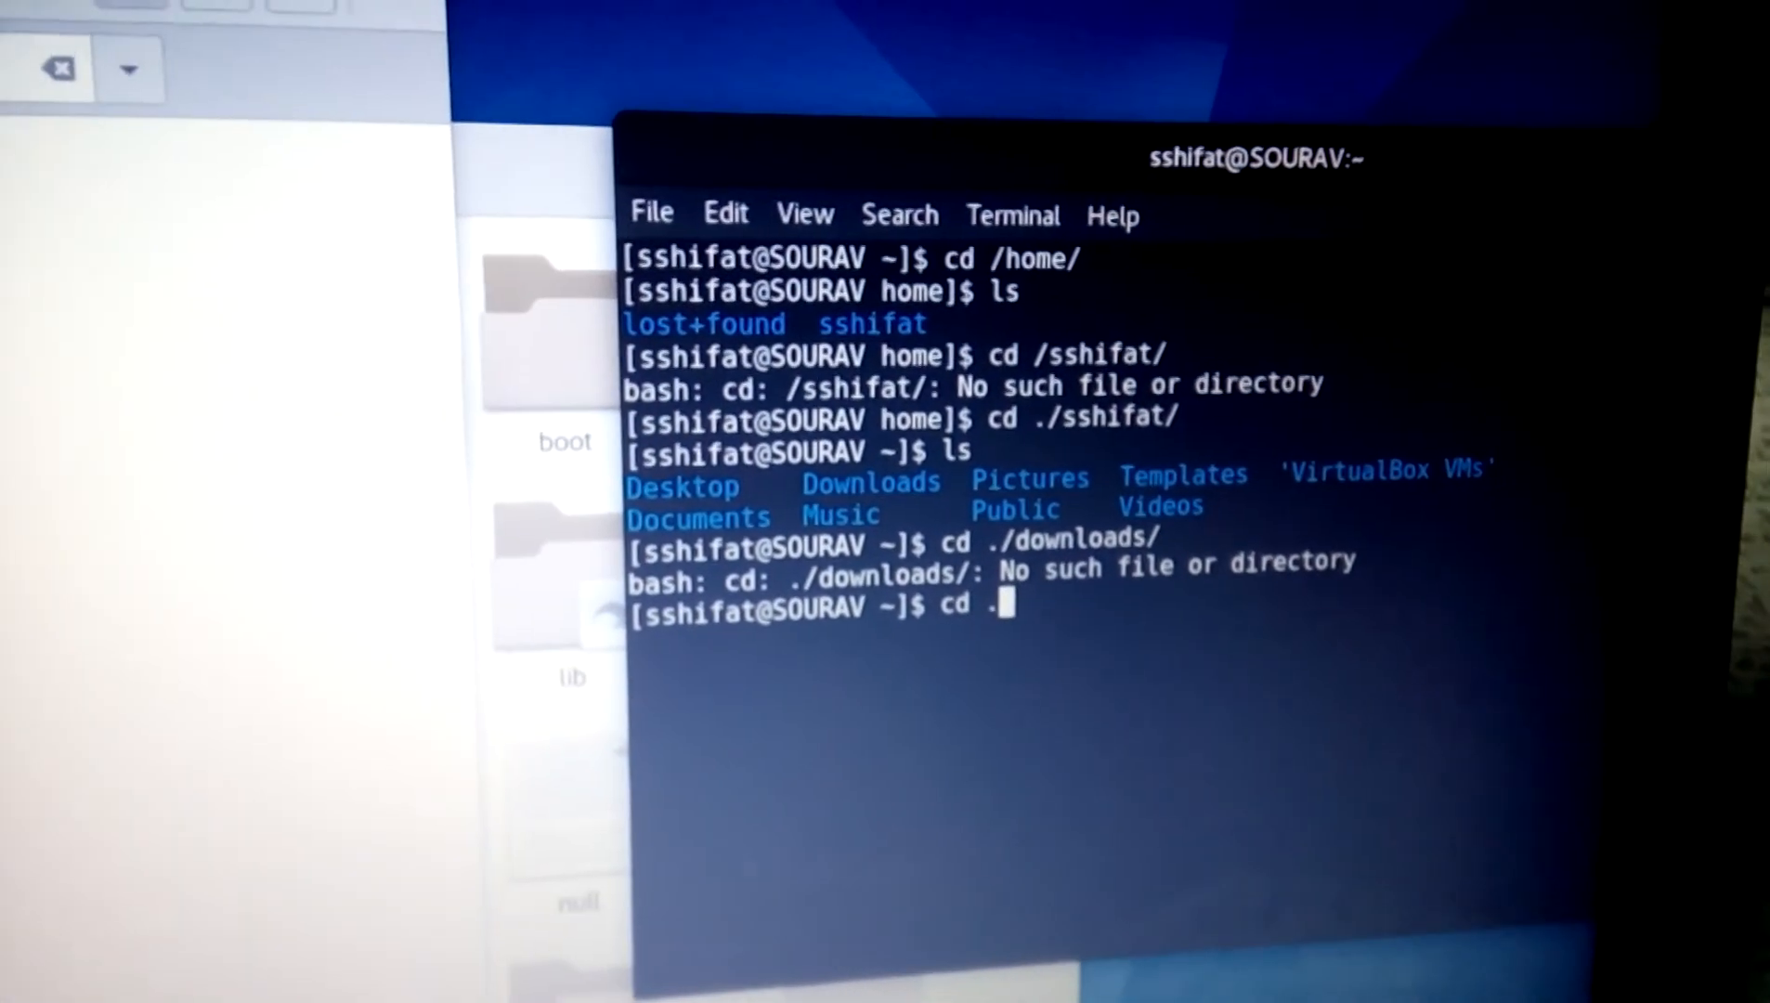
# Attempt cd ./Downlods/ with a misspelling, which also fails
pyautogui.write('/D')
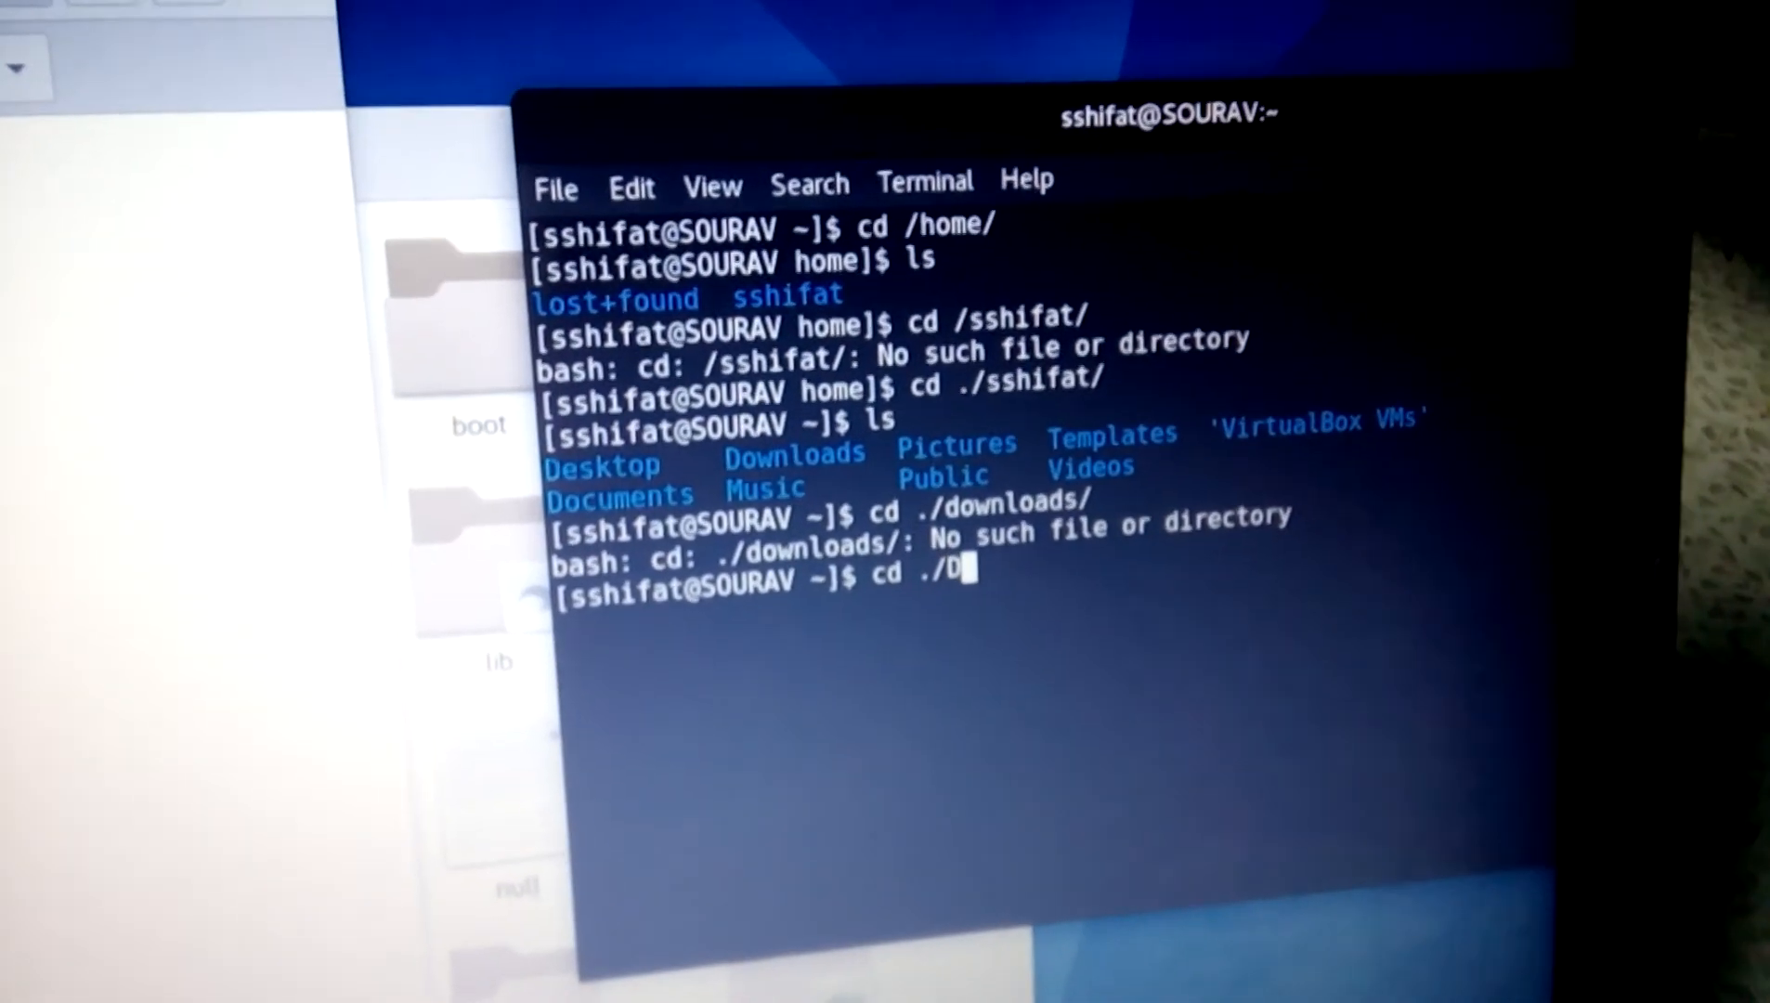
pyautogui.write('ow')
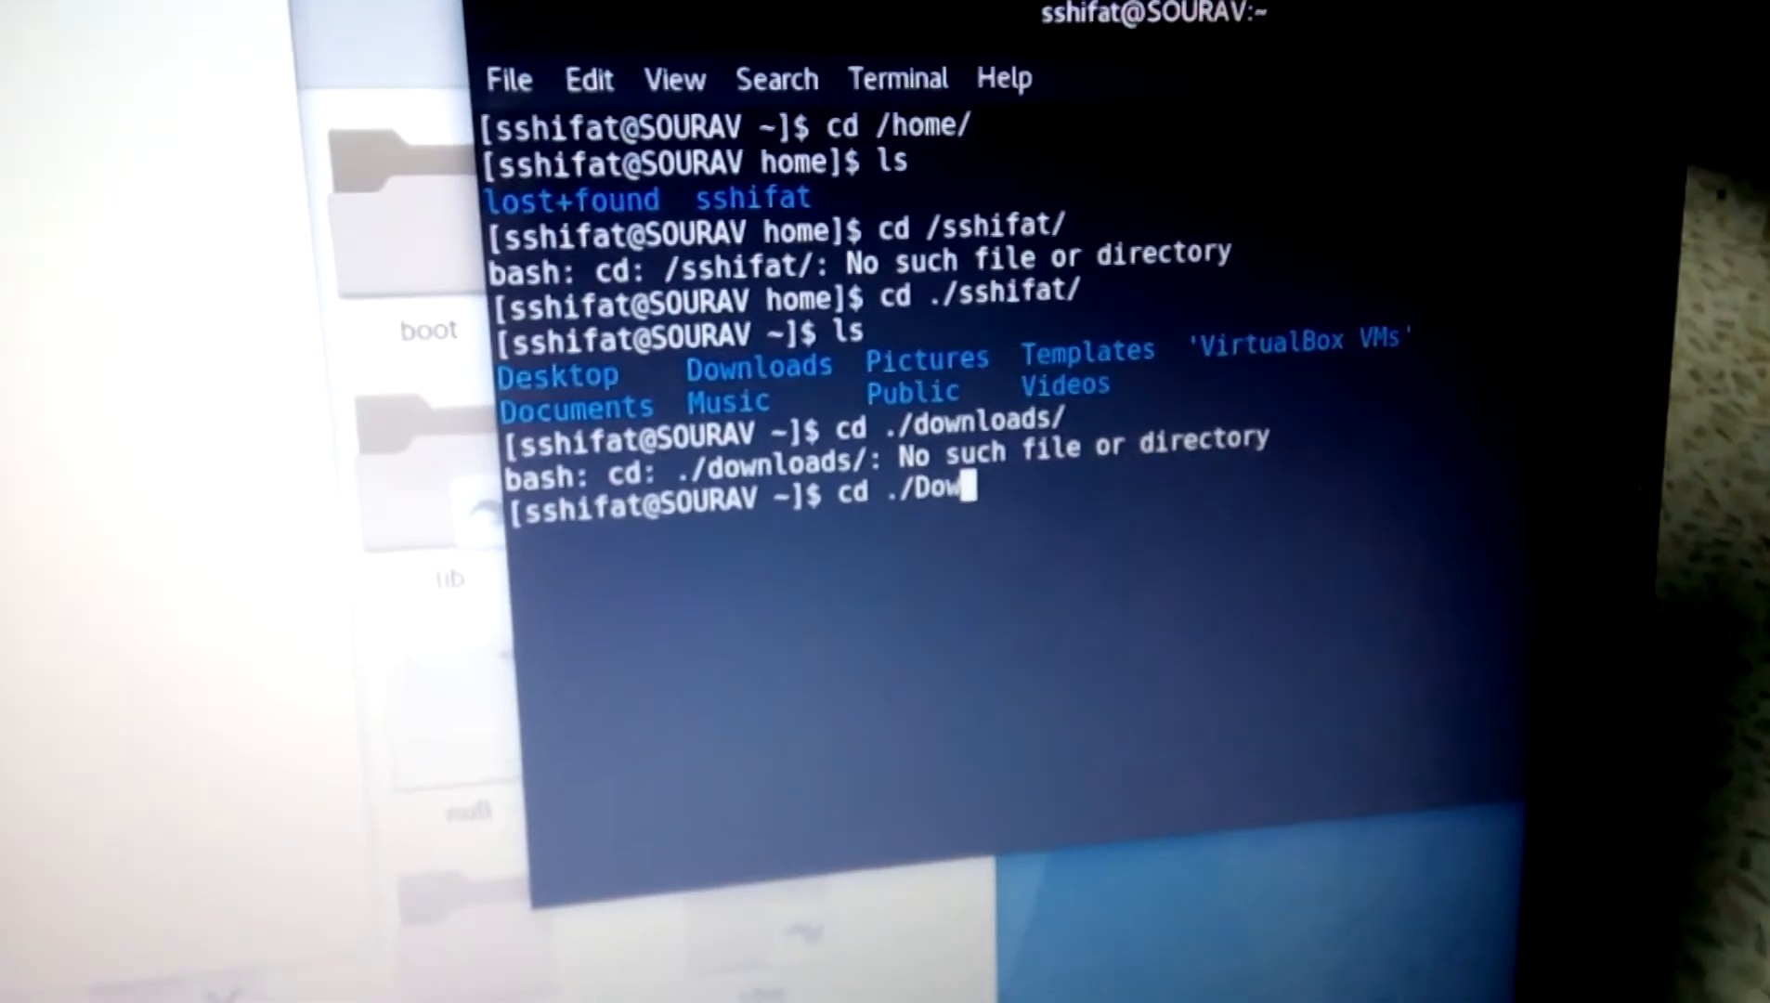
pyautogui.write('nlo')
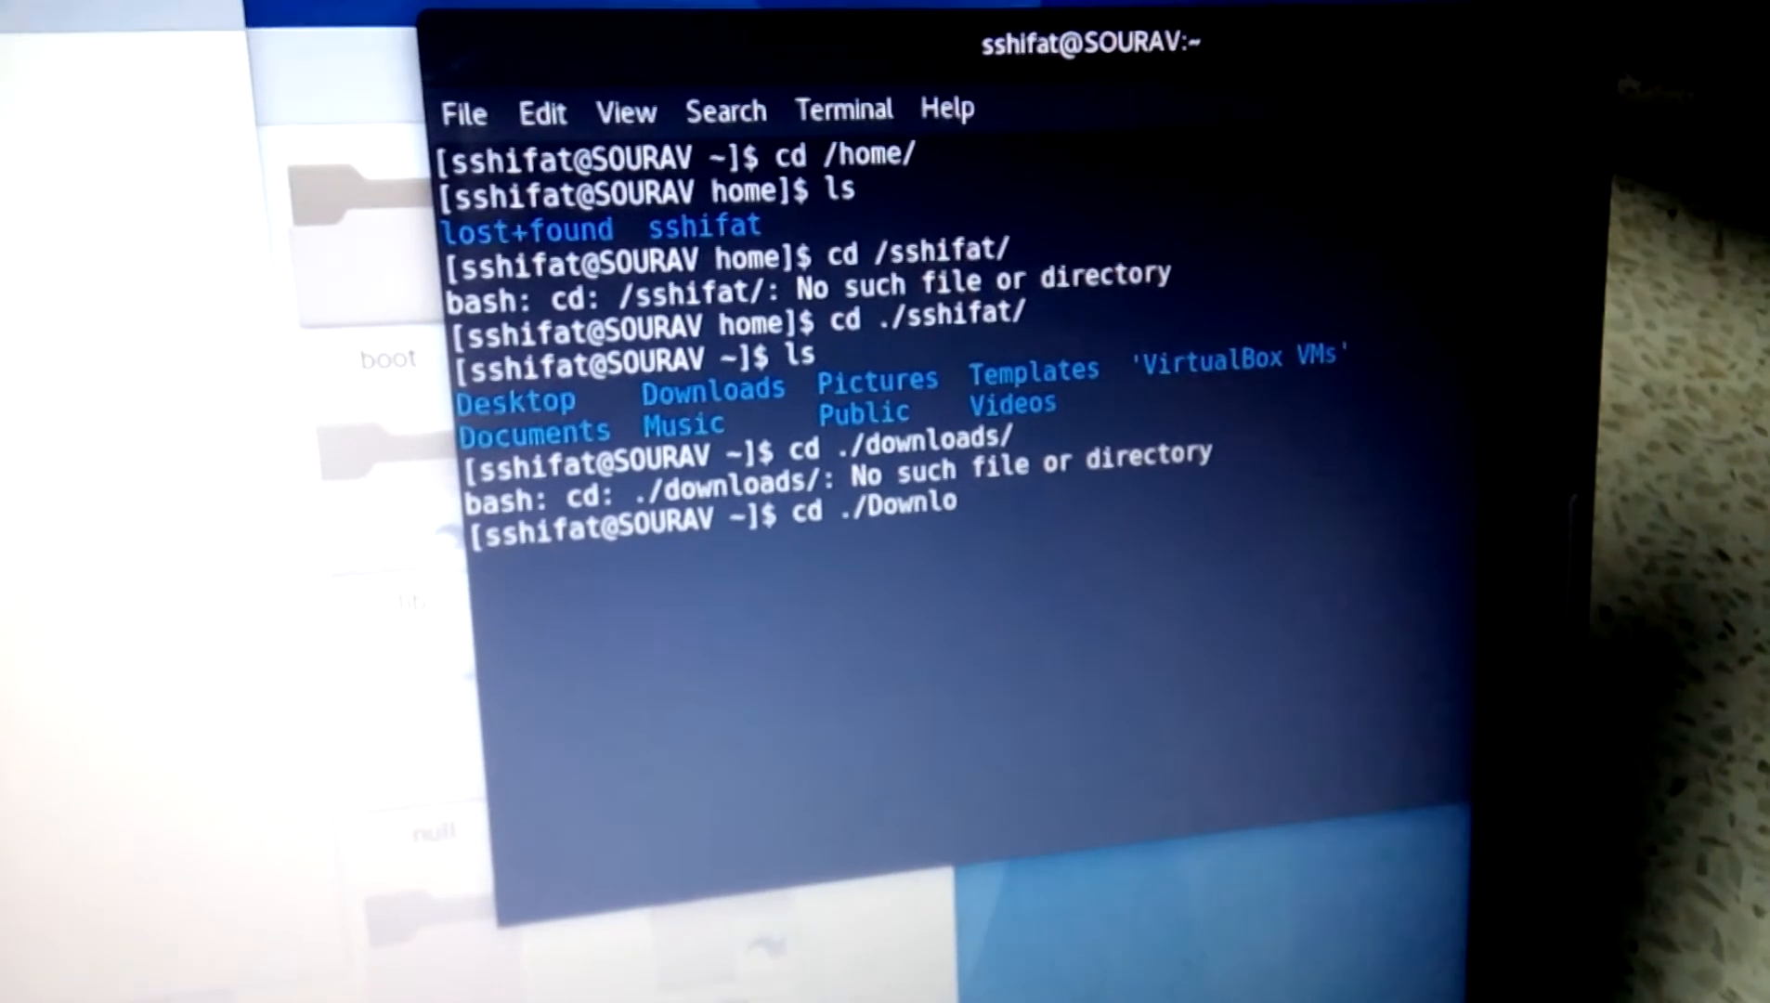
pyautogui.write('ds/')
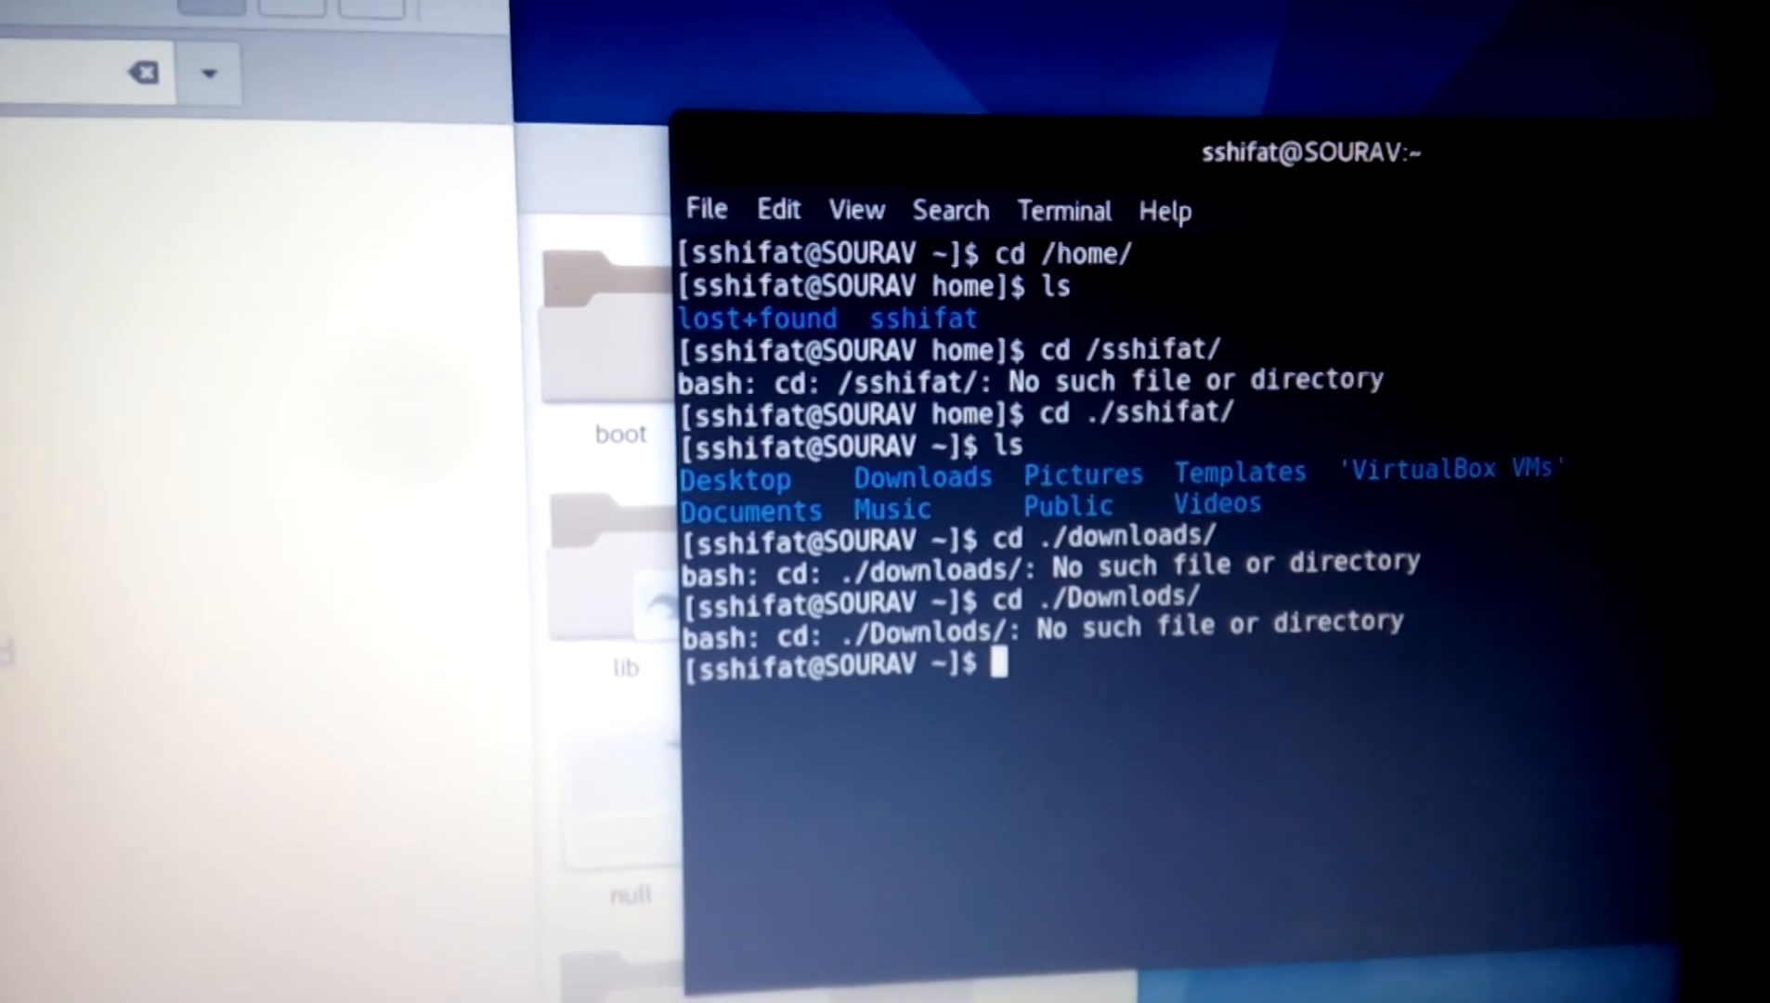
# Enter ./Downloads/ and list its files: crunch-3.6, reaver-1.4, VirtualBox packages
pyautogui.write('cd ./Downlods/')
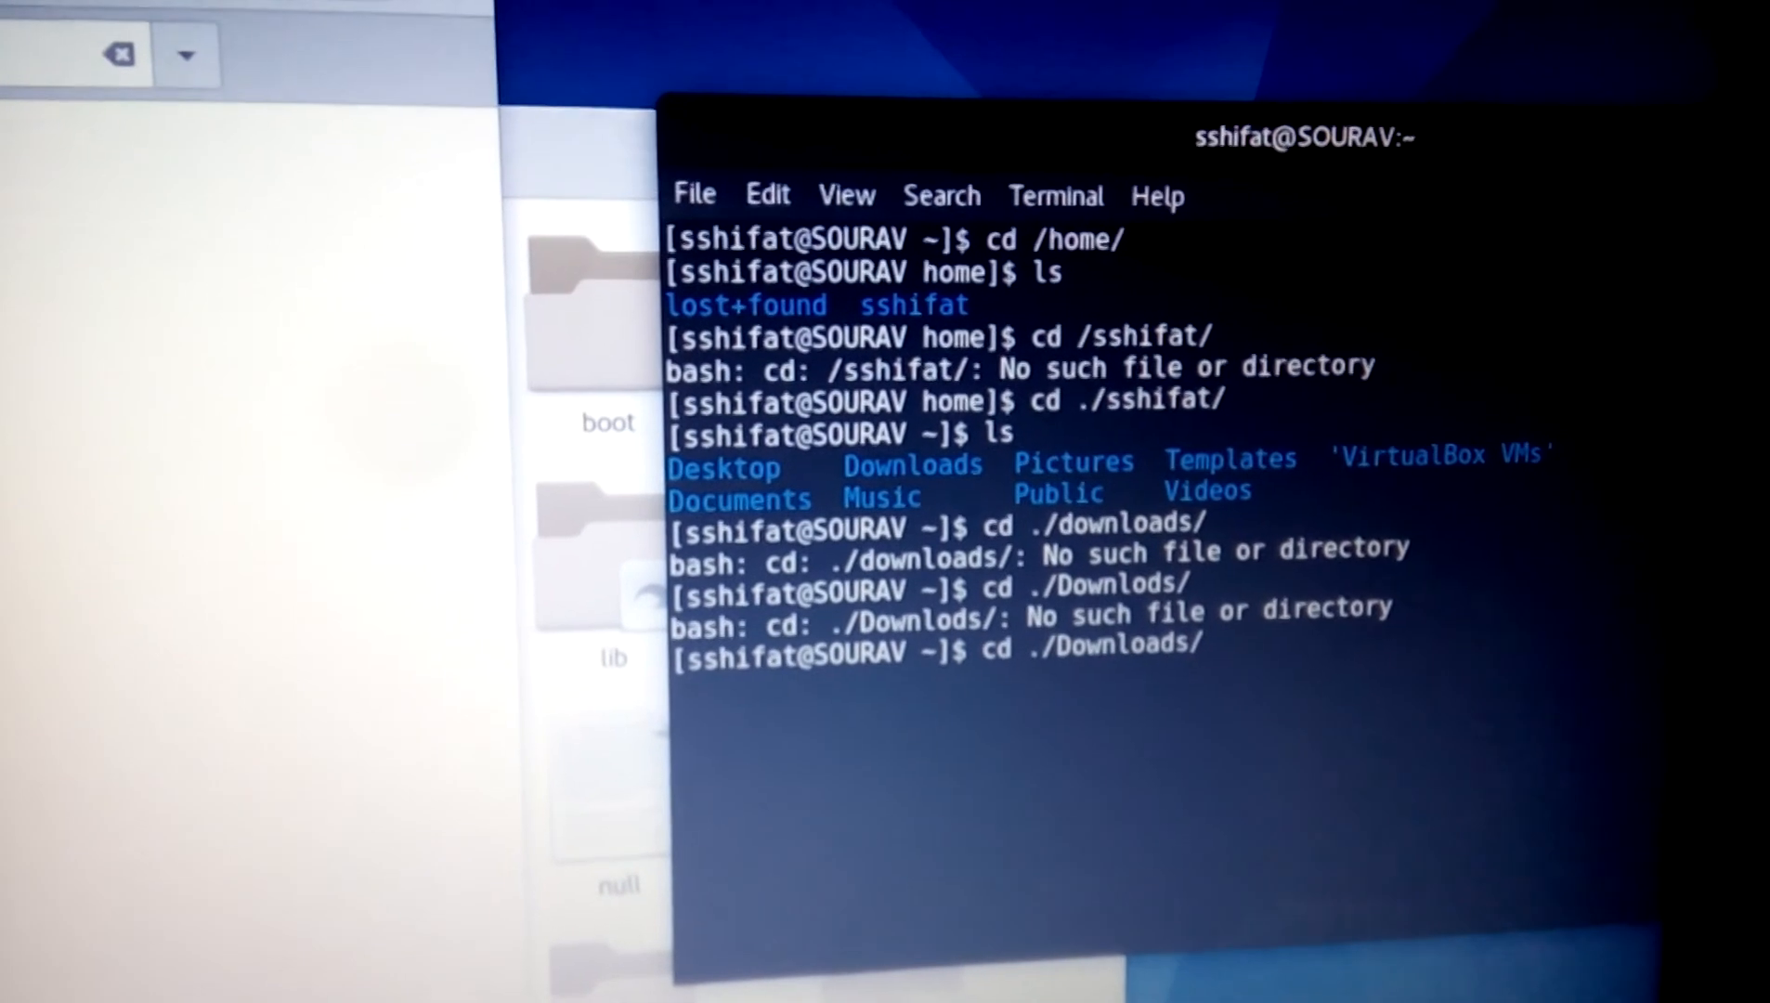
pyautogui.press('Return')
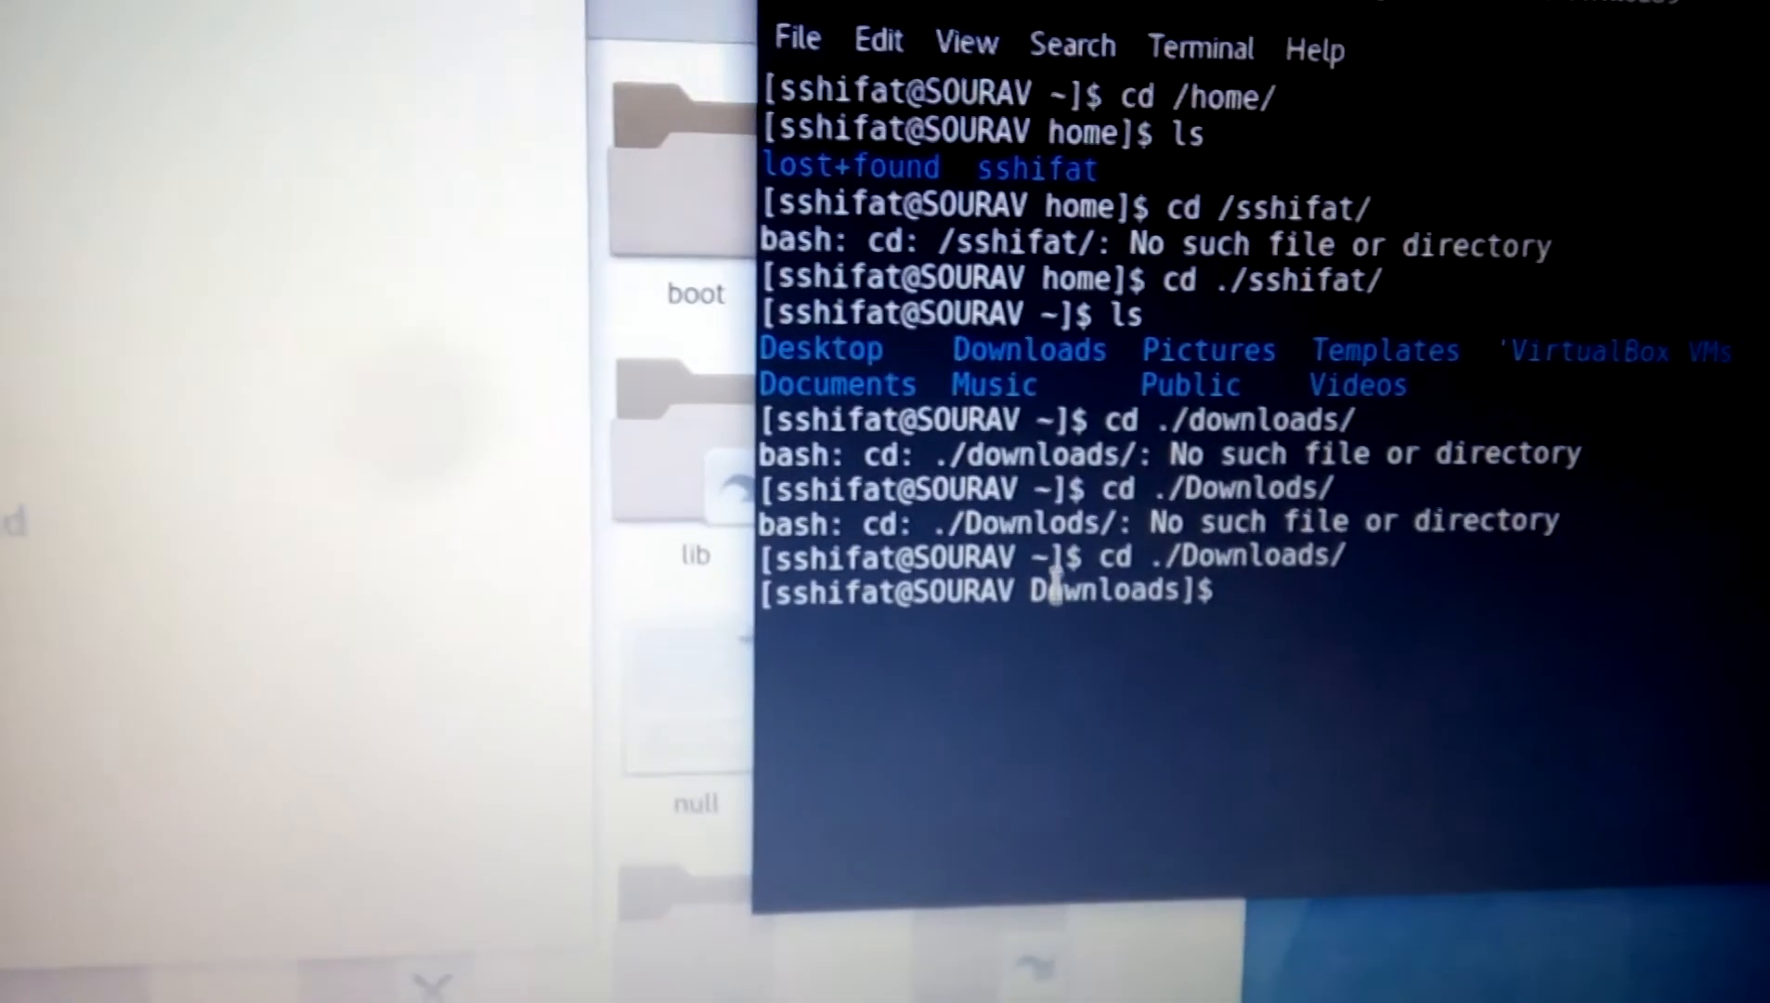
pyautogui.write('ls')
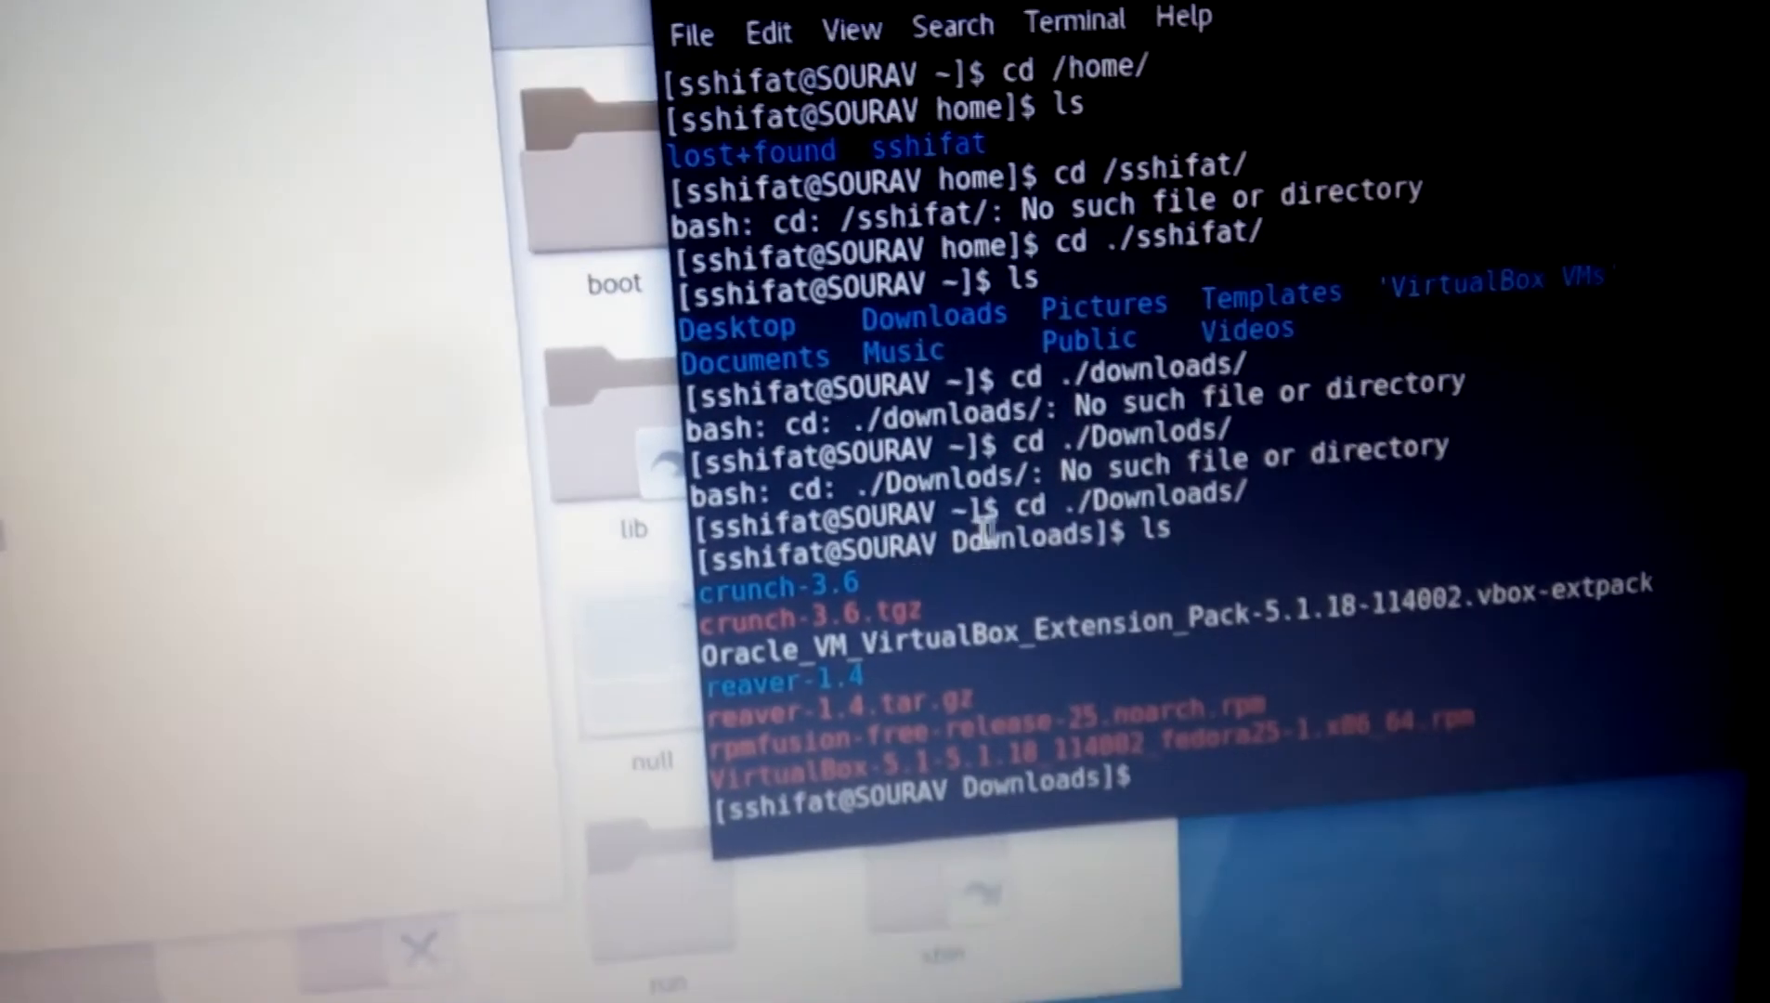